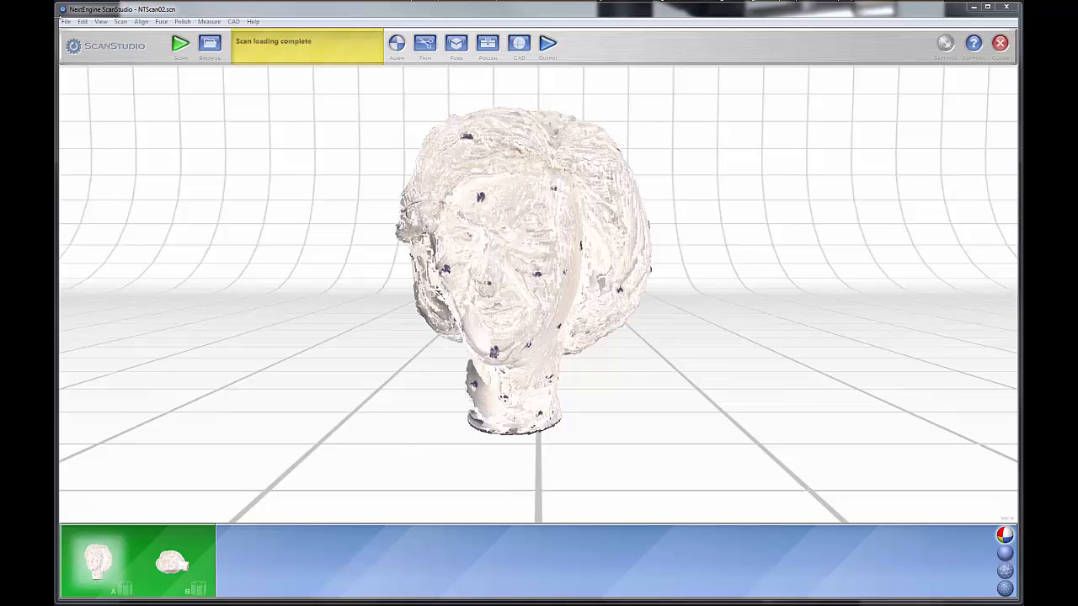
mouse_move(279, 21)
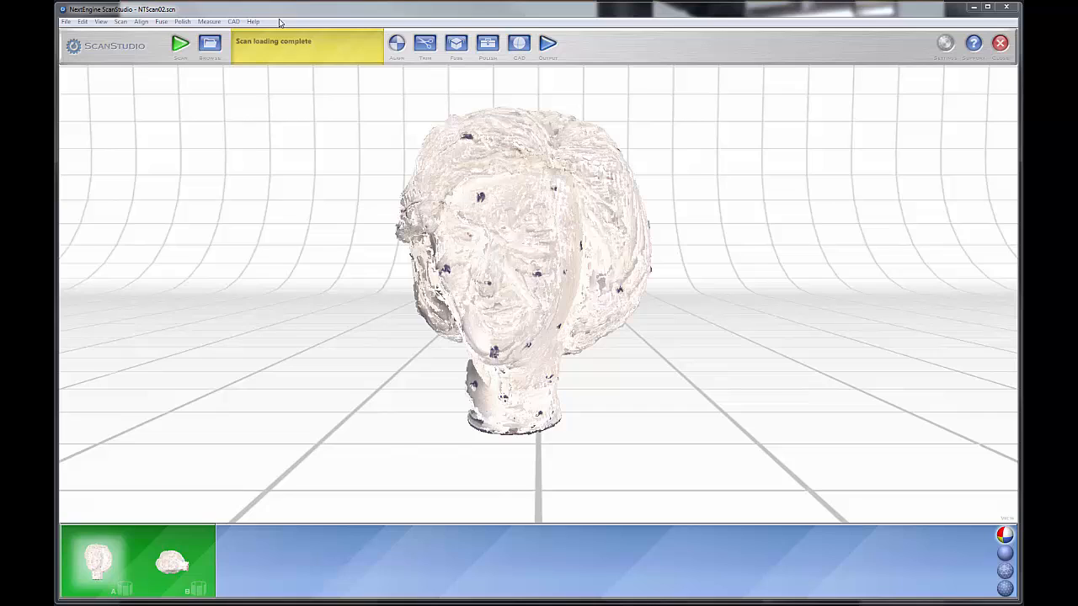
mouse_move(114, 46)
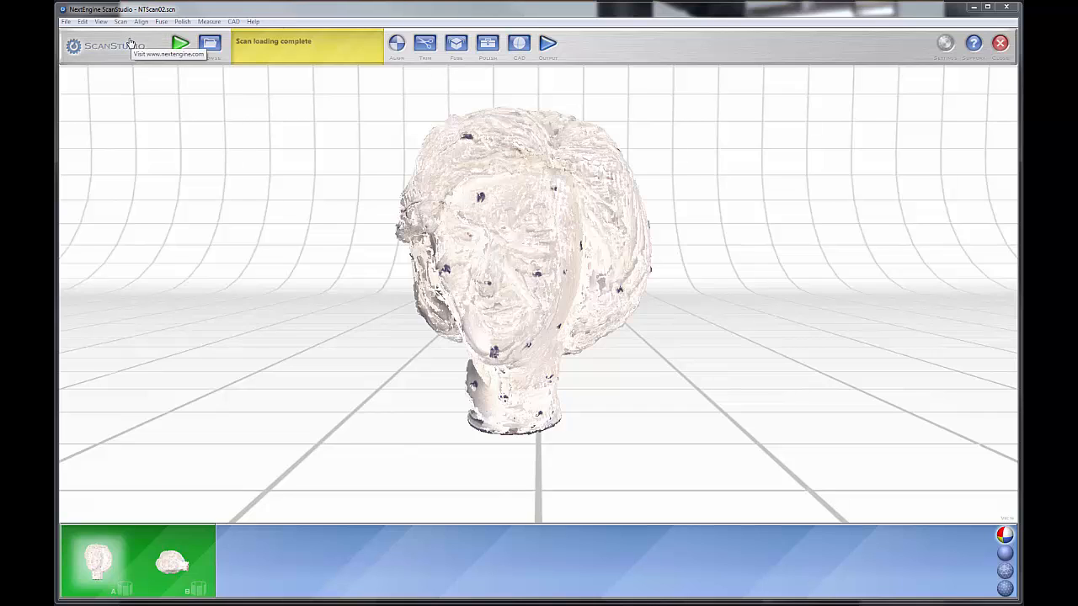
mouse_move(142, 31)
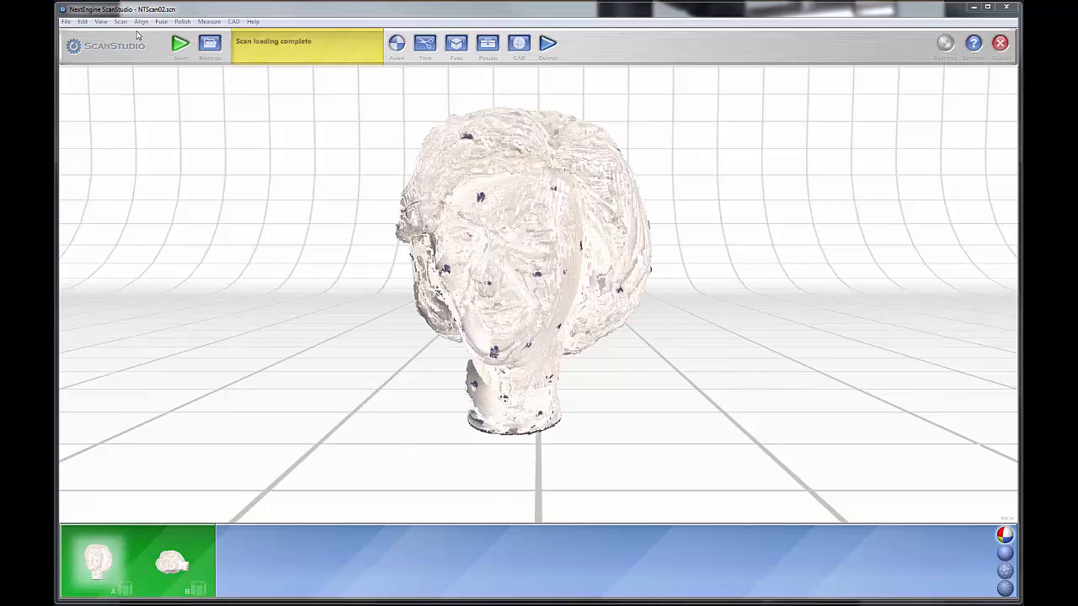
mouse_move(118, 54)
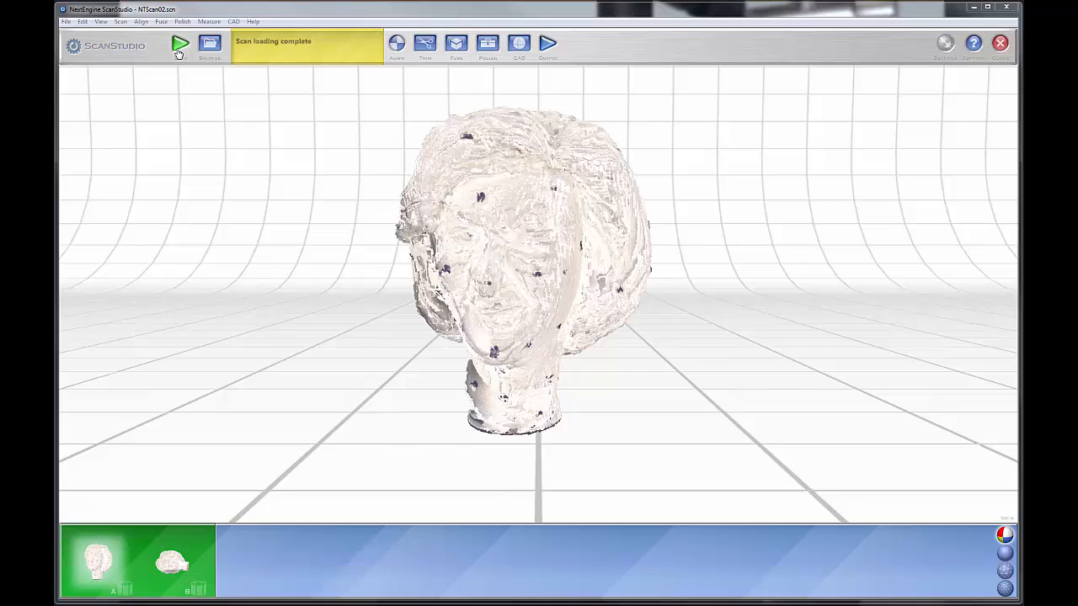
mouse_move(180, 44)
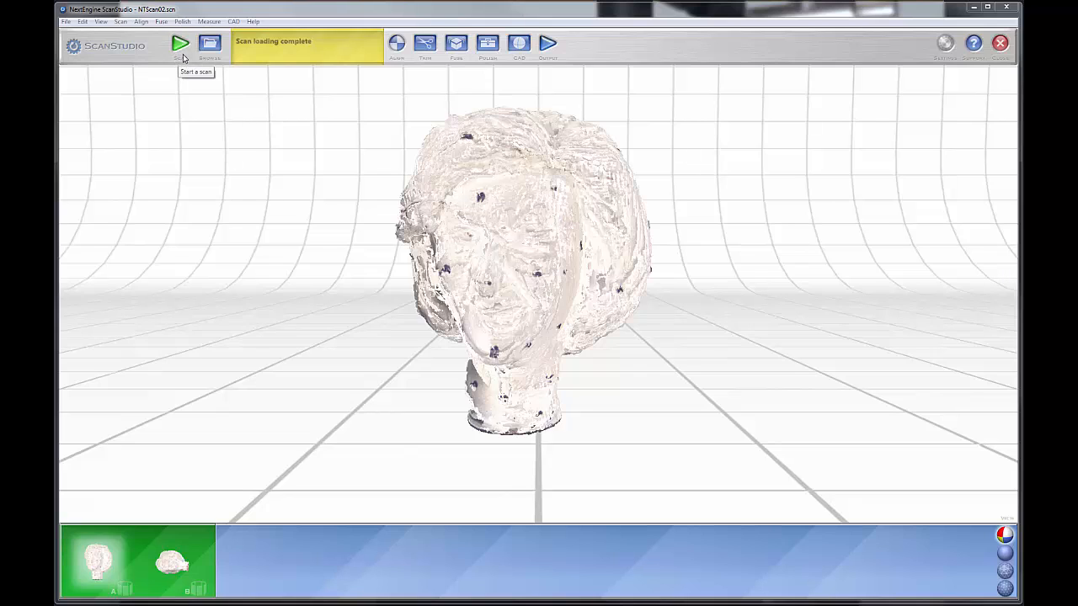
mouse_move(208, 44)
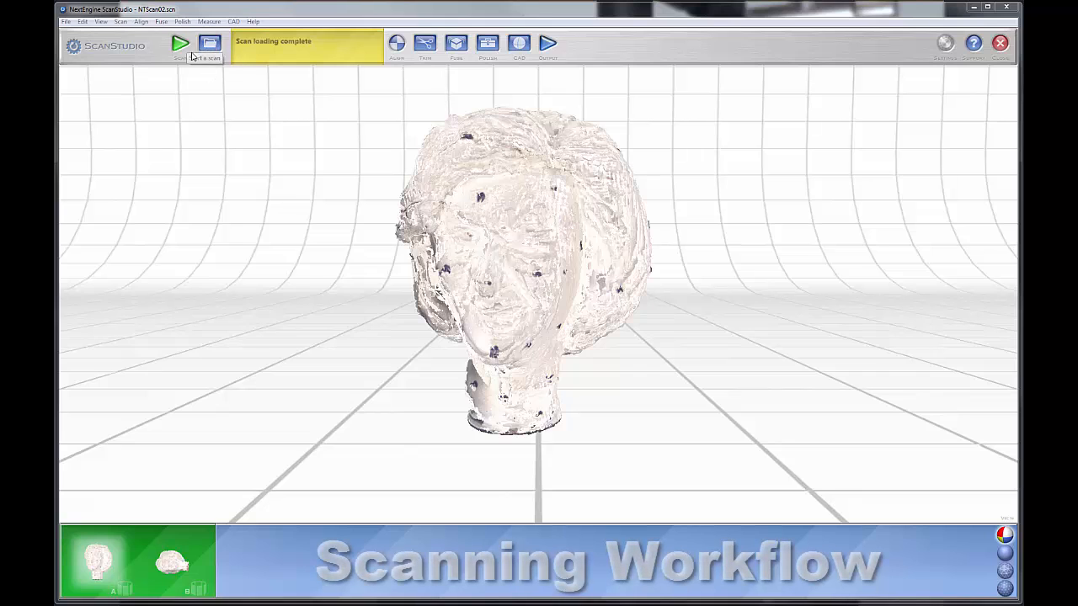
mouse_move(180, 44)
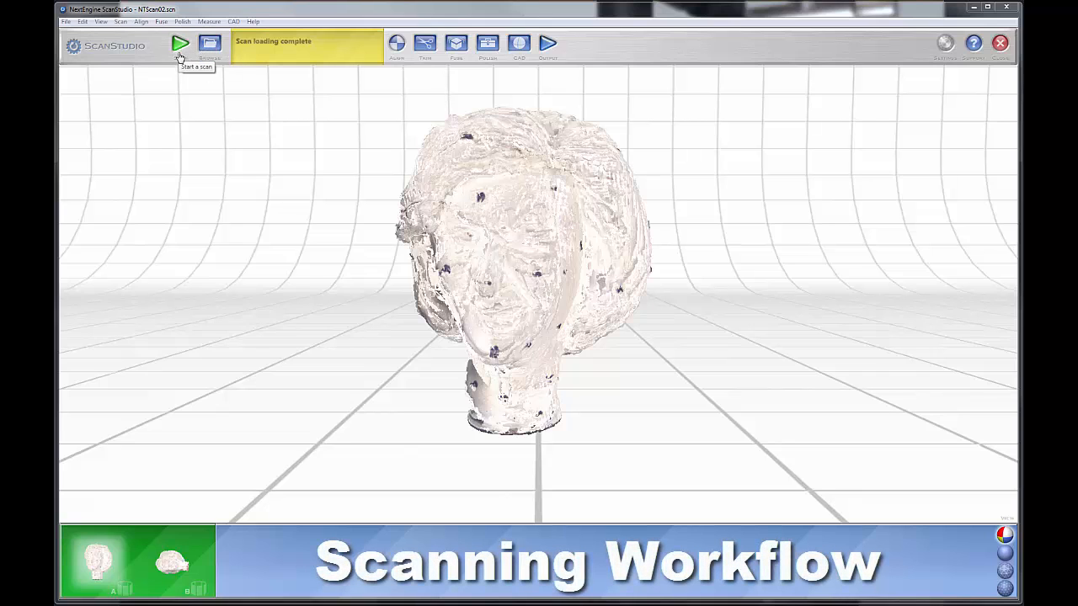
mouse_move(396, 55)
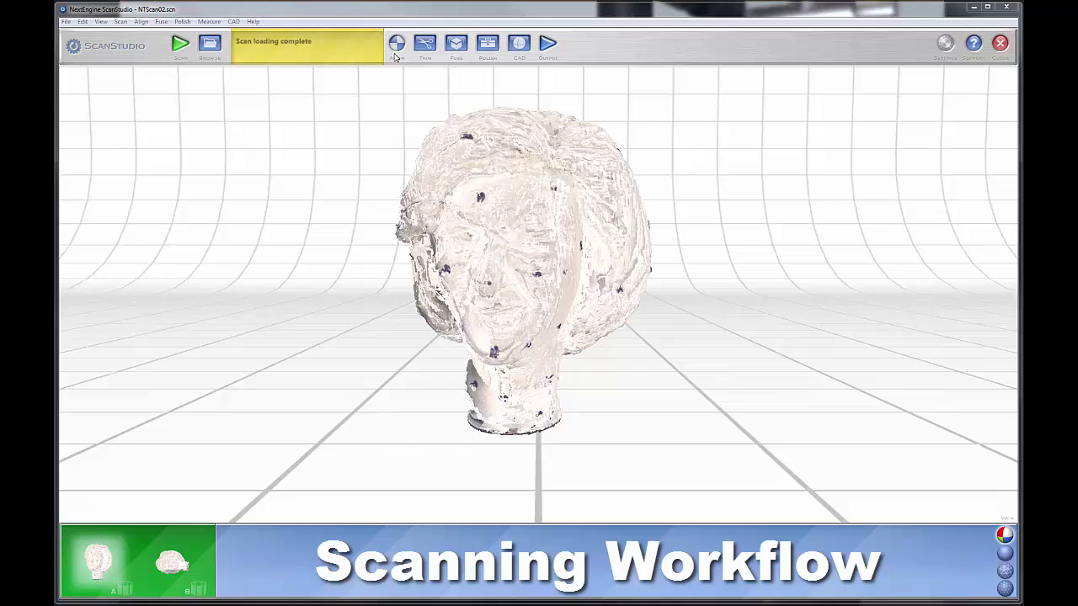
mouse_move(456, 43)
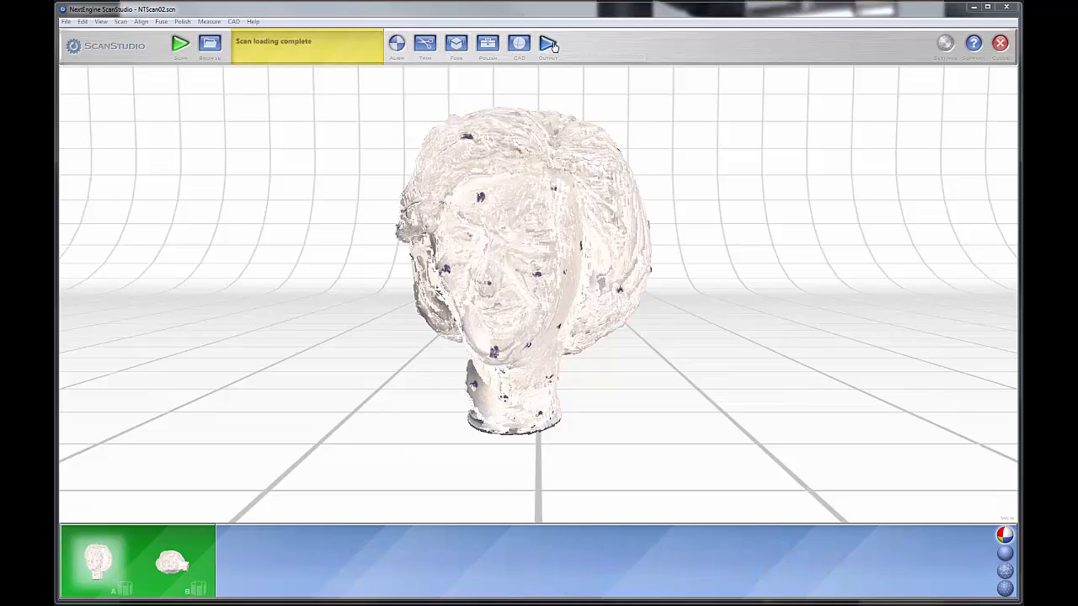
mouse_move(547, 44)
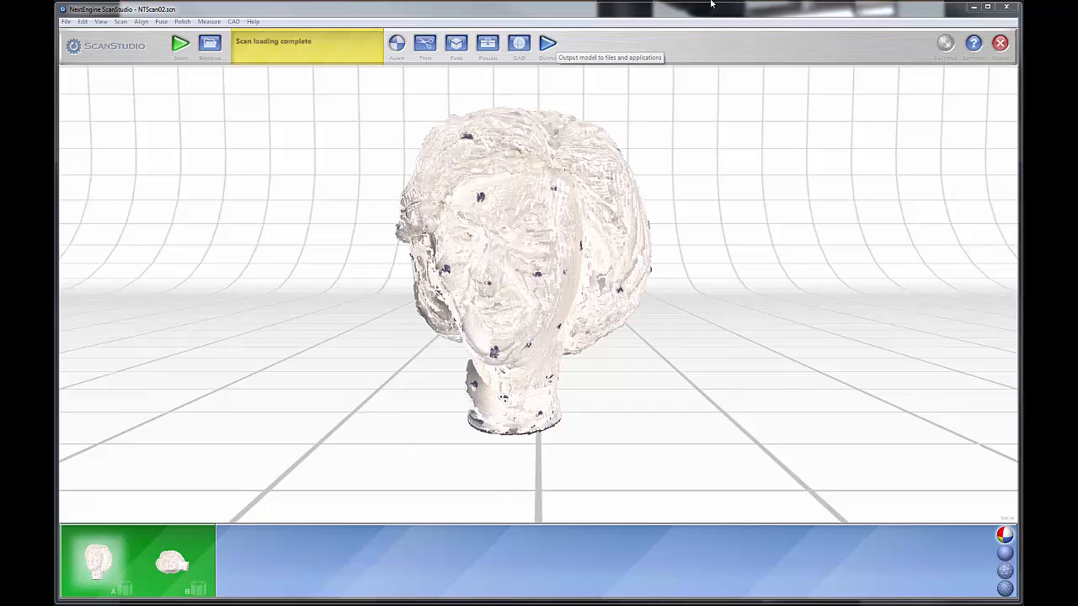
mouse_move(928, 45)
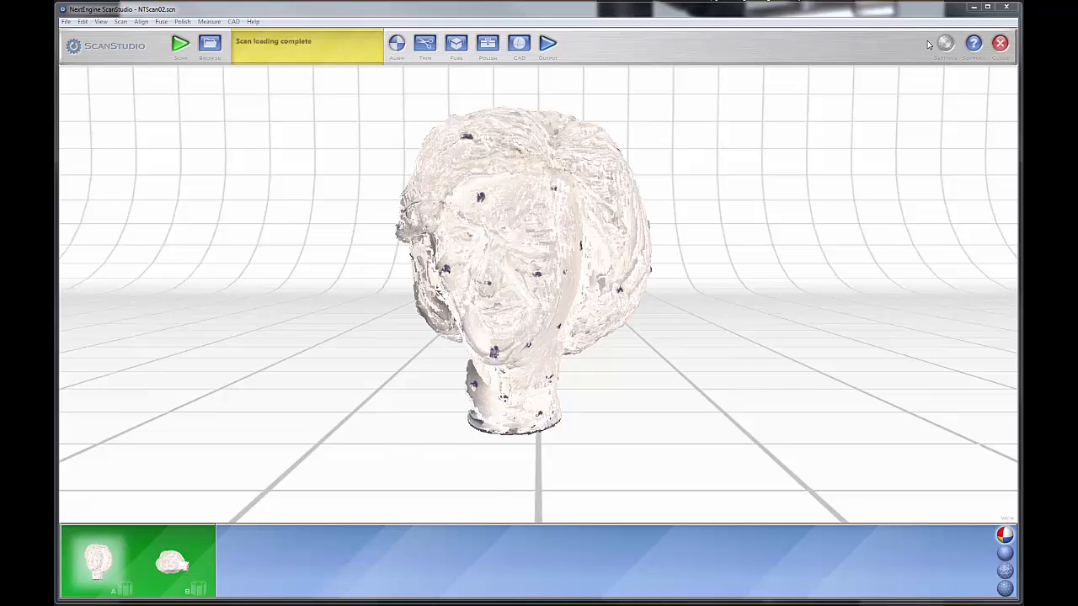
mouse_move(484, 254)
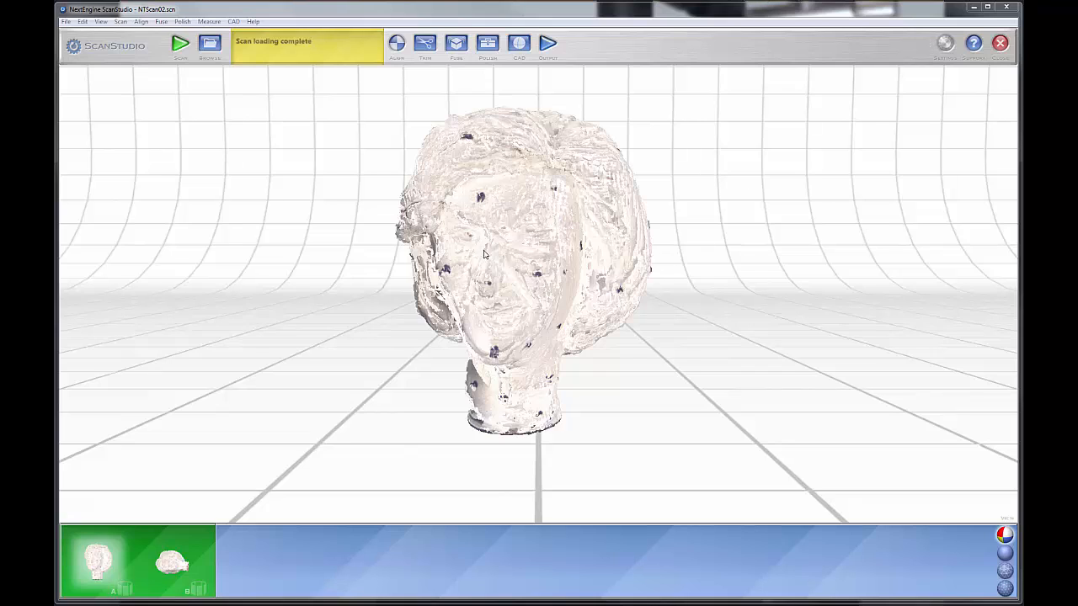
mouse_move(614, 322)
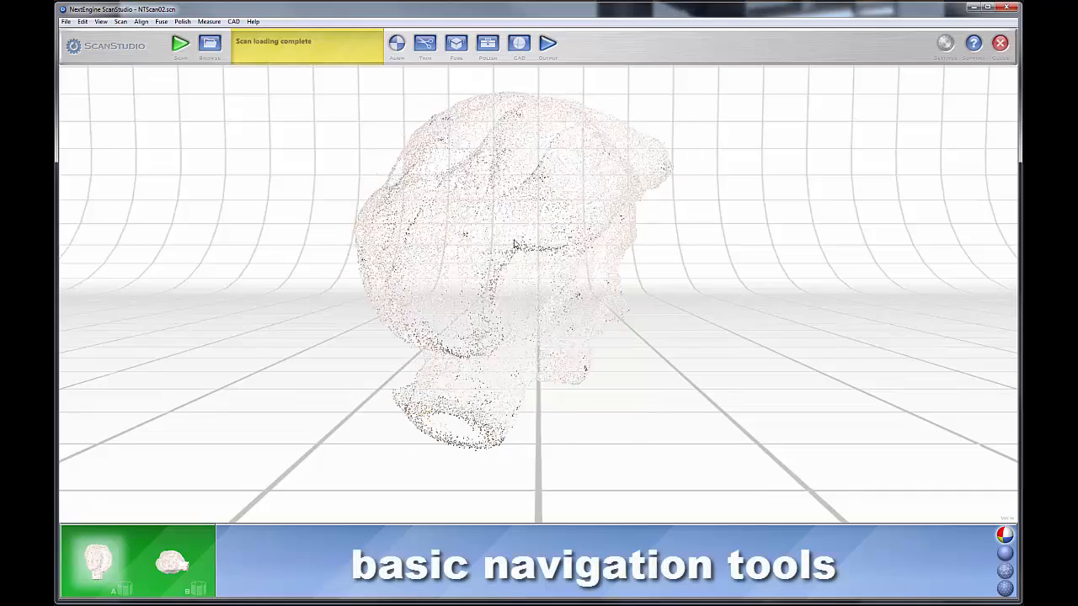
Orbit the head model to another side, then back toward a front view
left_click_drag(513, 244, 564, 257)
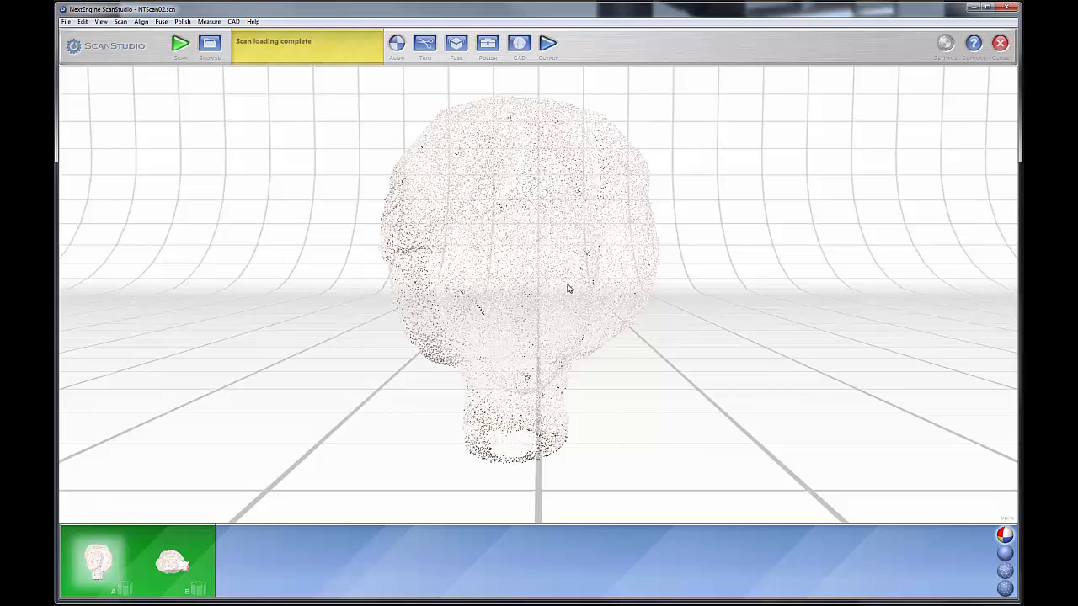
left_click_drag(539, 286, 573, 292)
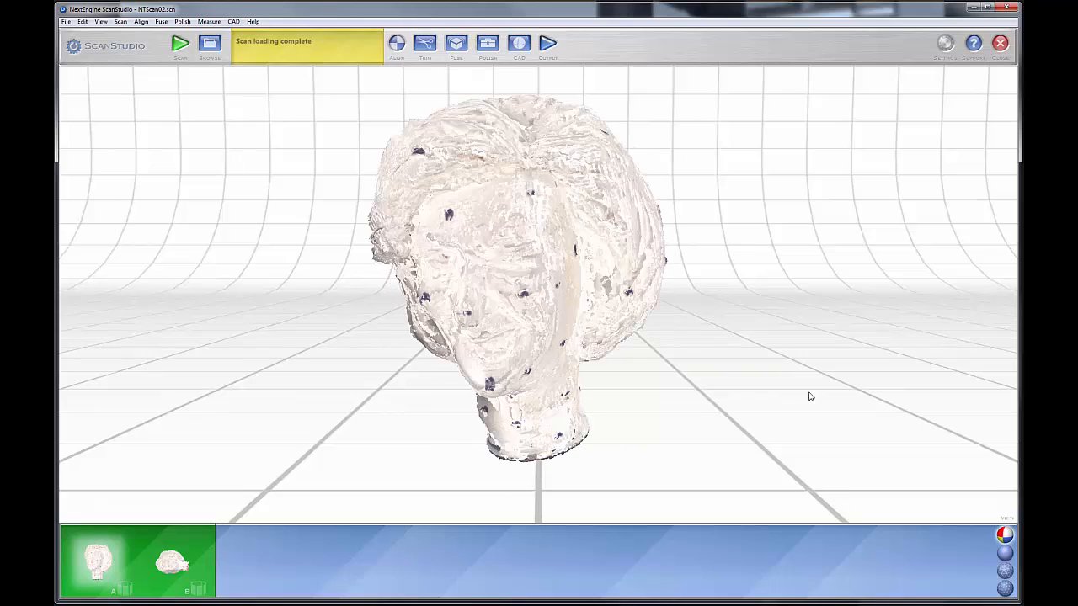
Switch the head to solid display, back to solid after points, and orbit to its back
left_click(1006, 552)
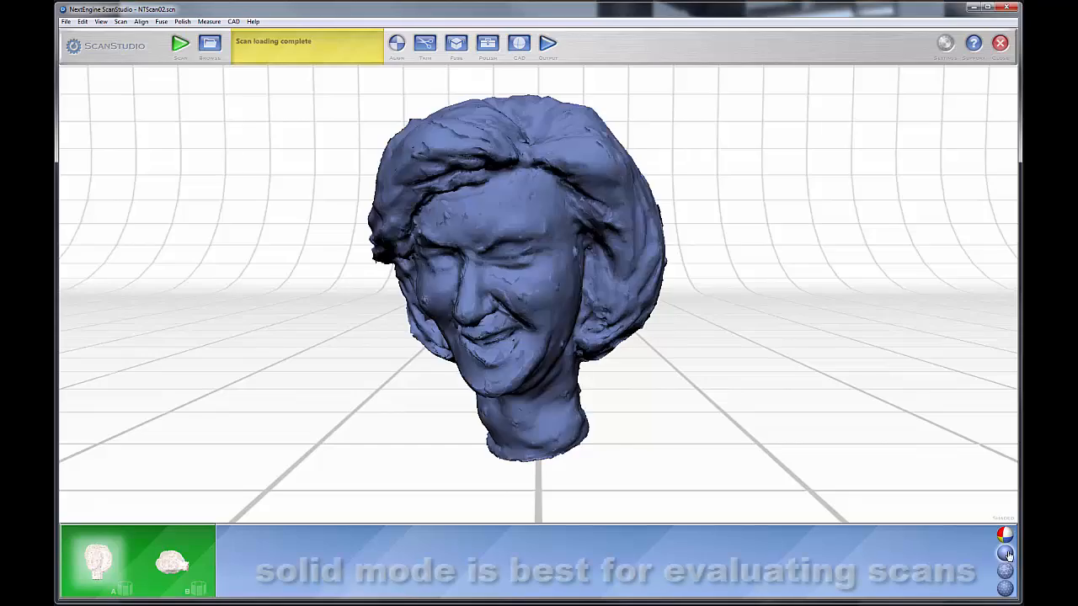
mouse_move(649, 372)
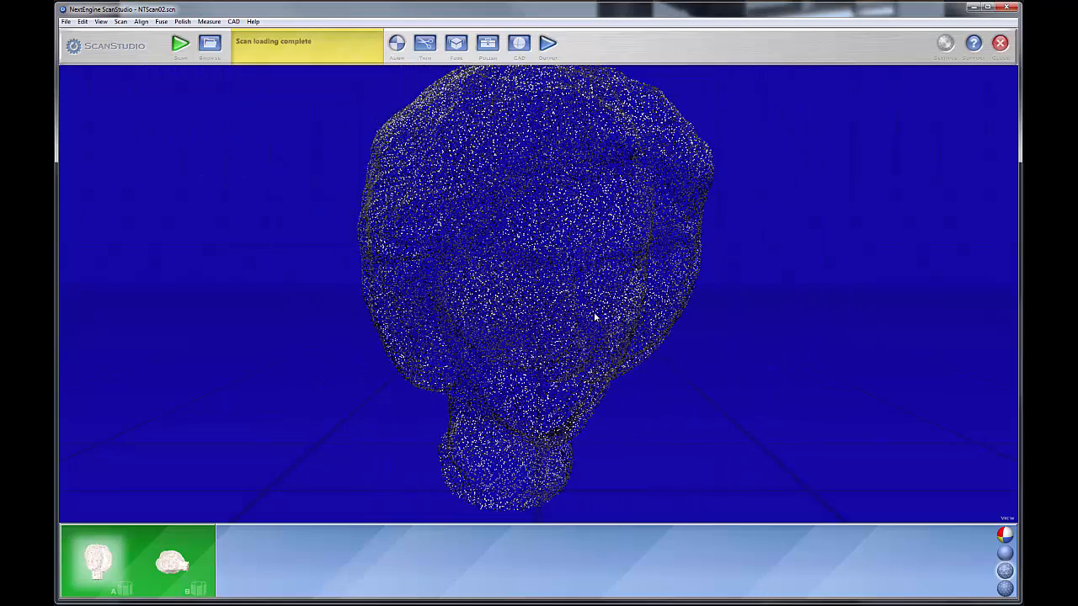
left_click(1004, 589)
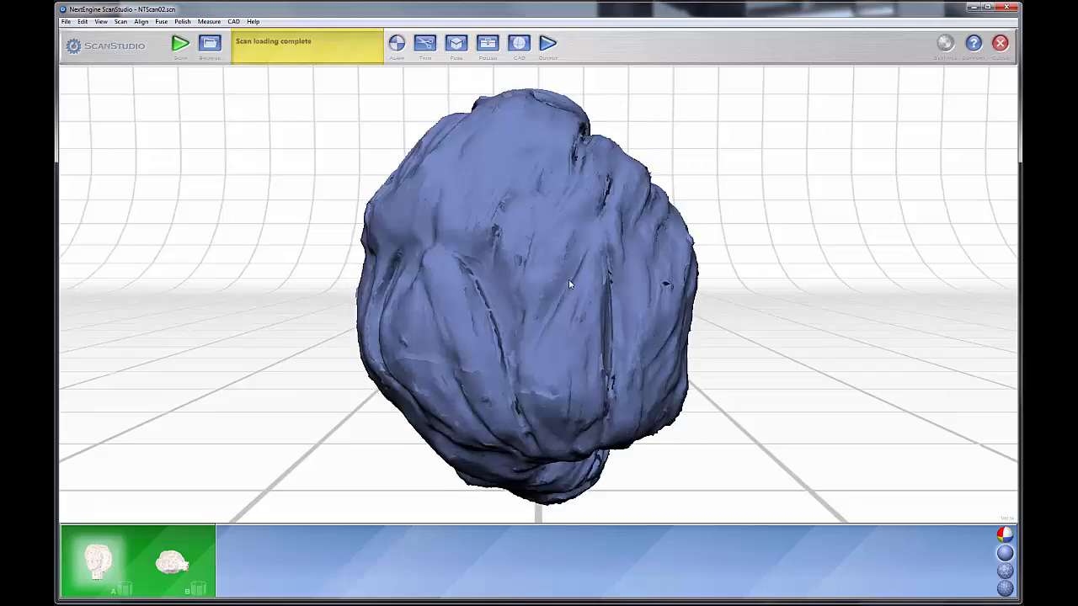
left_click_drag(568, 284, 505, 186)
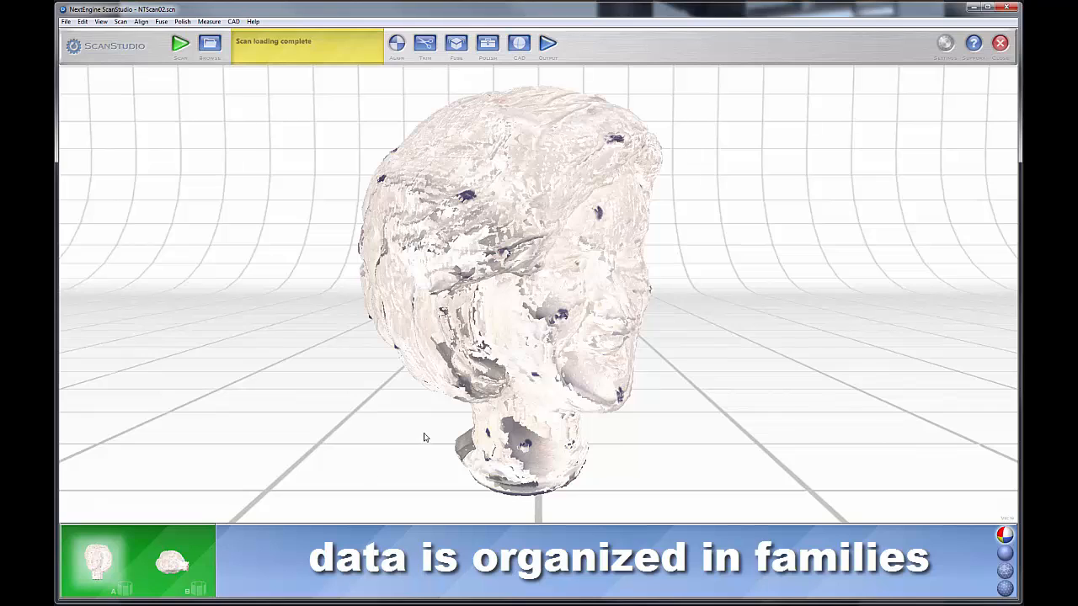
mouse_move(371, 457)
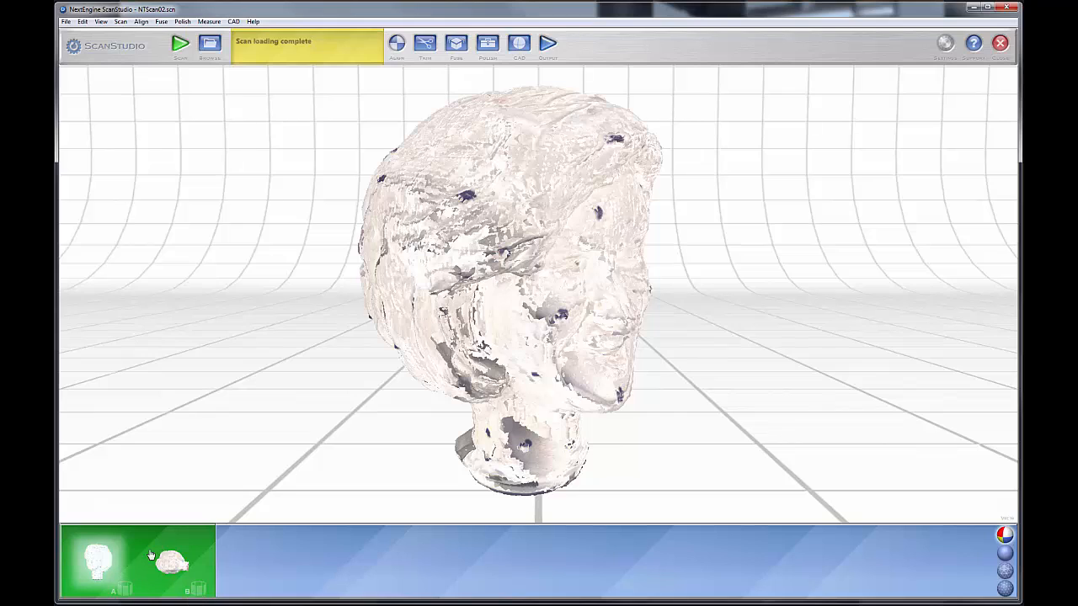
mouse_move(127, 562)
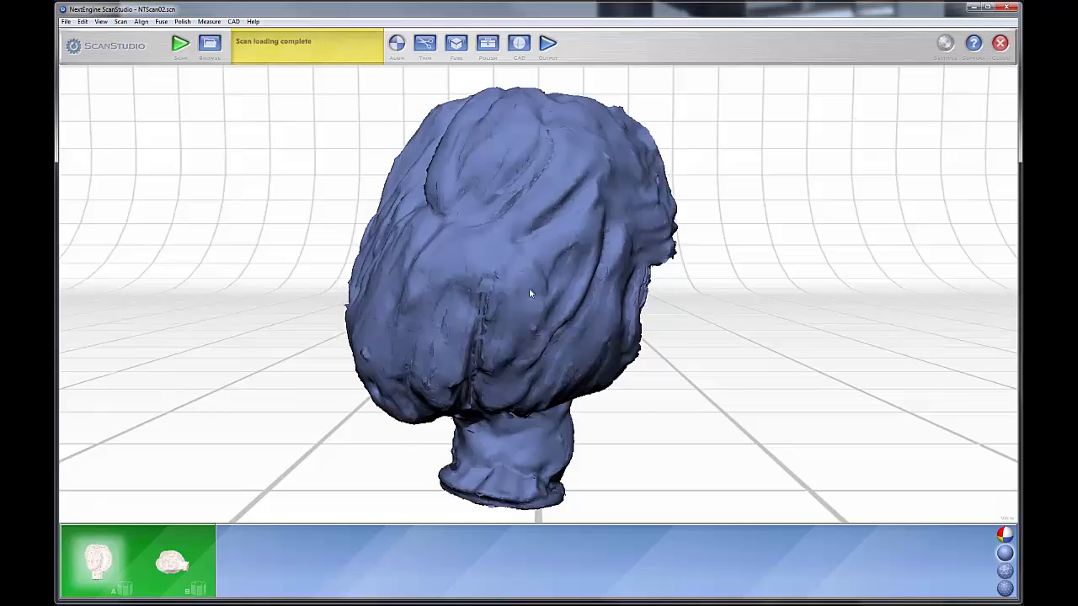
Rotate the head around to face front, then open the Edit menu
left_click_drag(530, 295, 510, 316)
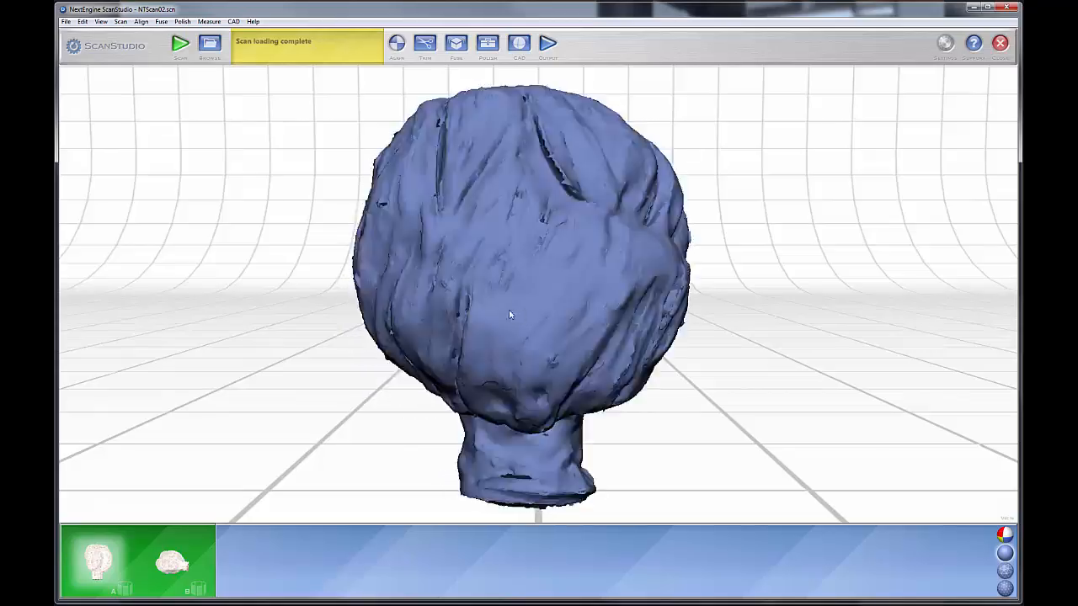
left_click_drag(510, 315, 577, 283)
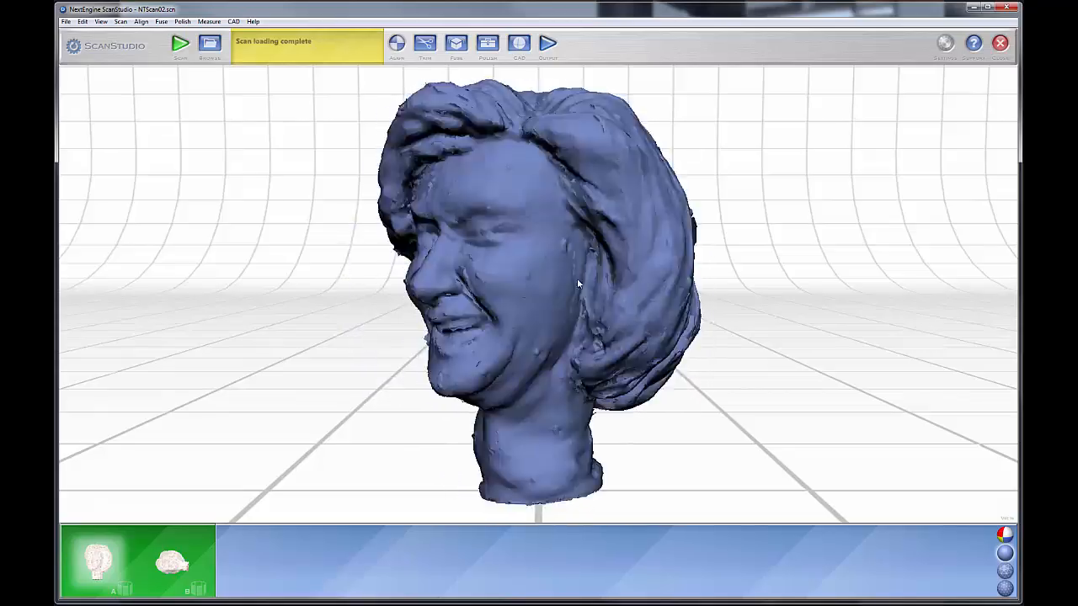
left_click_drag(579, 284, 775, 290)
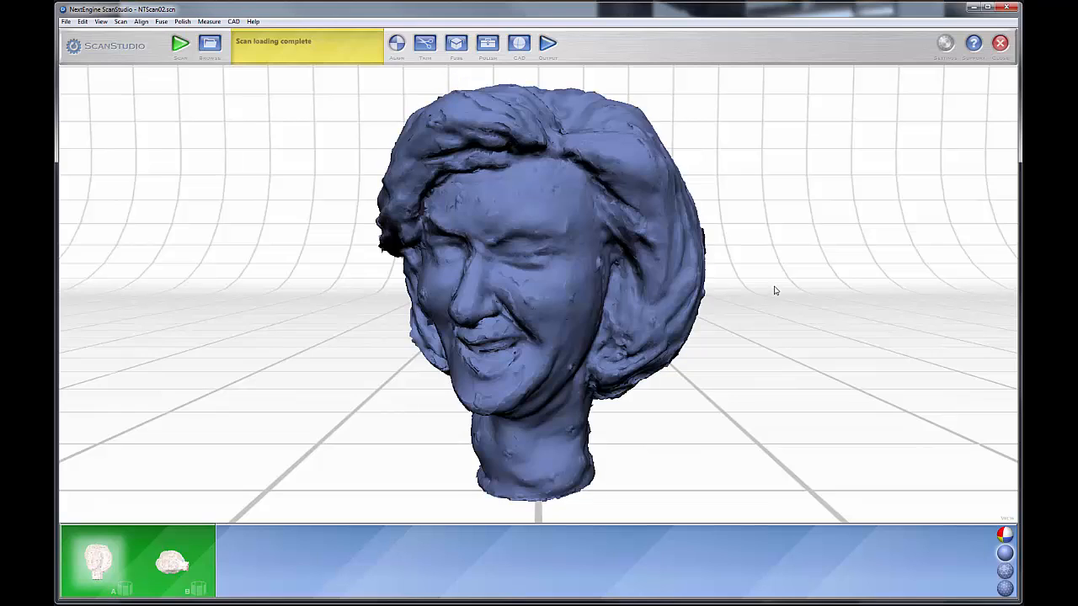
left_click(83, 21)
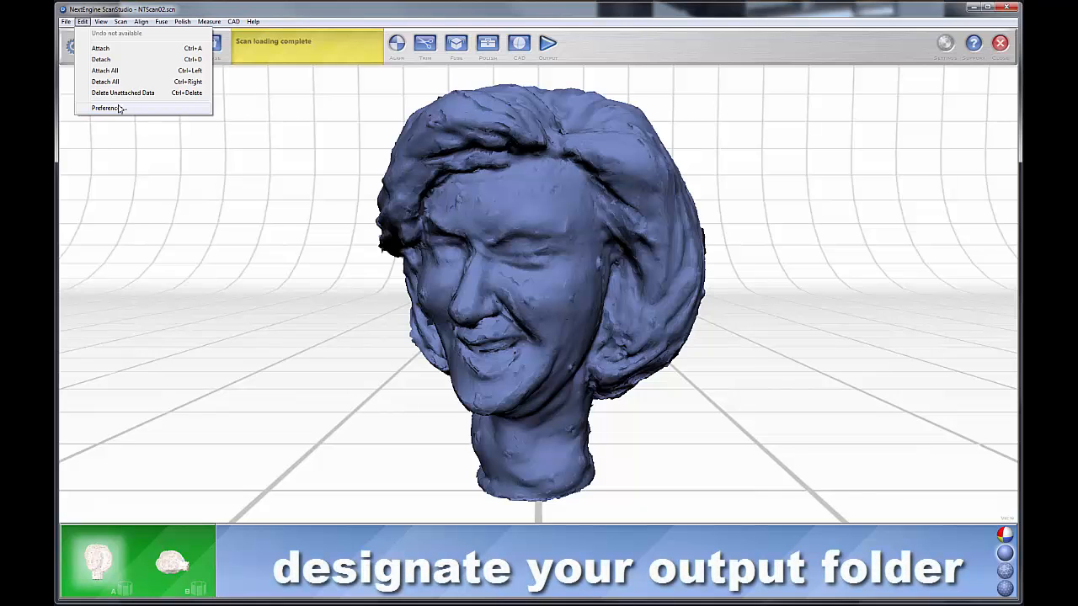
Open the Preferences dialog showing the 'Directory to Save Scans into' field
left_click(105, 108)
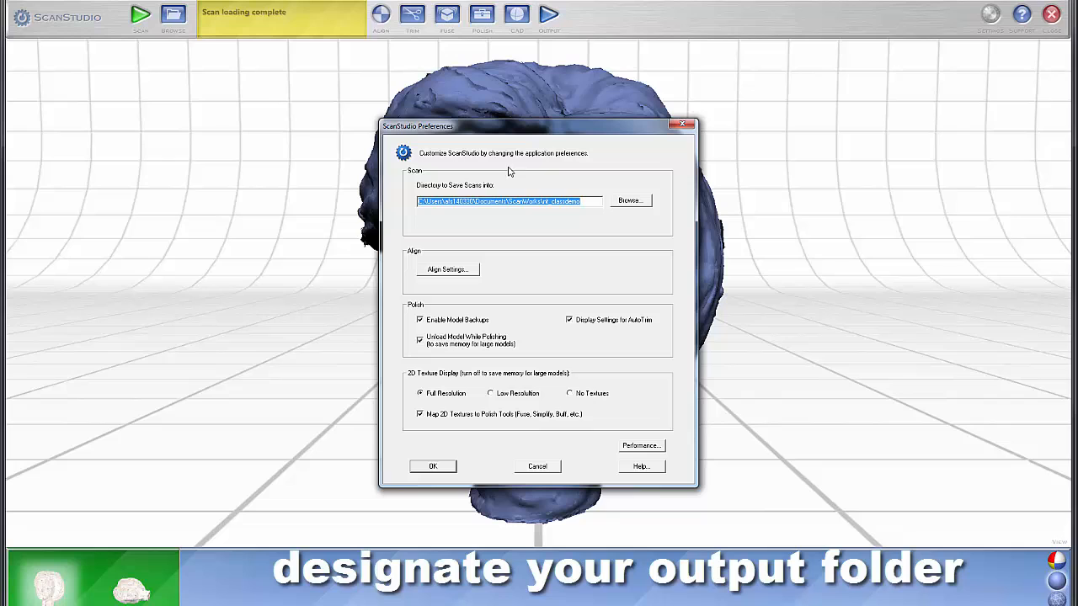
mouse_move(644, 236)
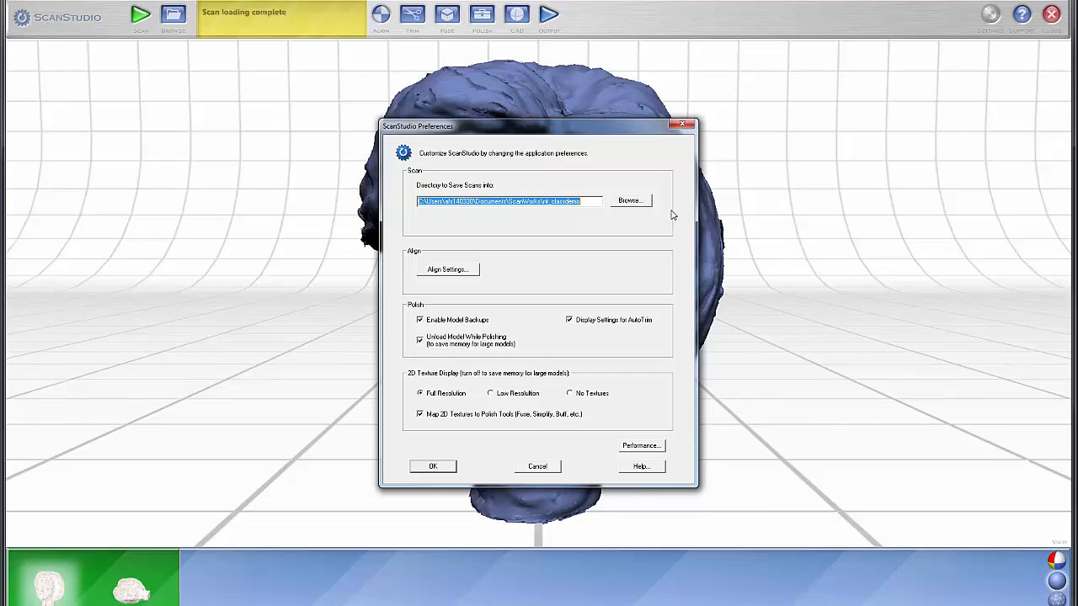
mouse_move(671, 237)
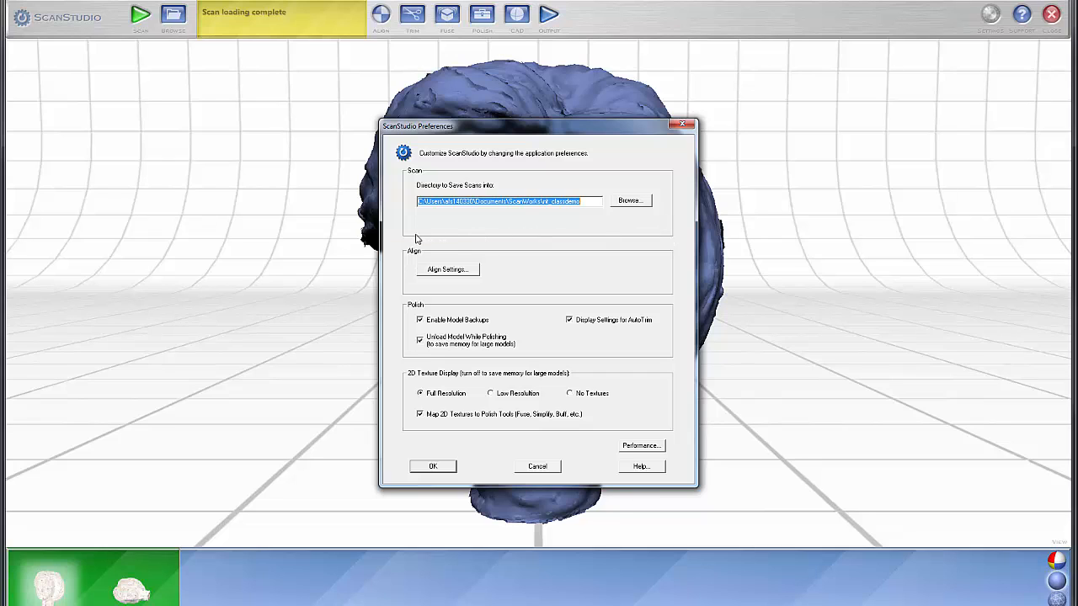
mouse_move(586, 175)
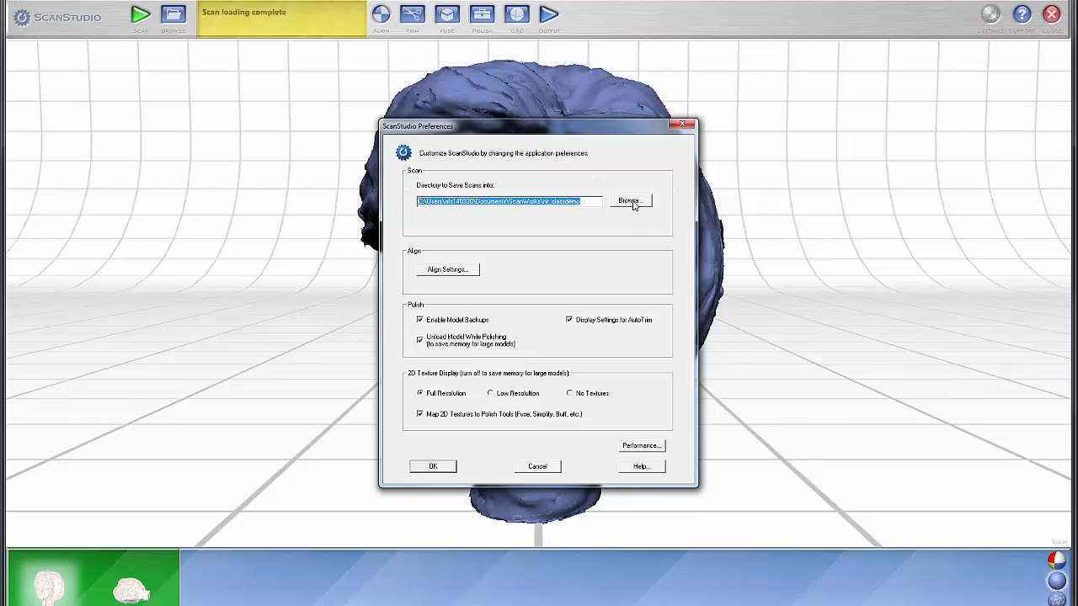
mouse_move(520, 167)
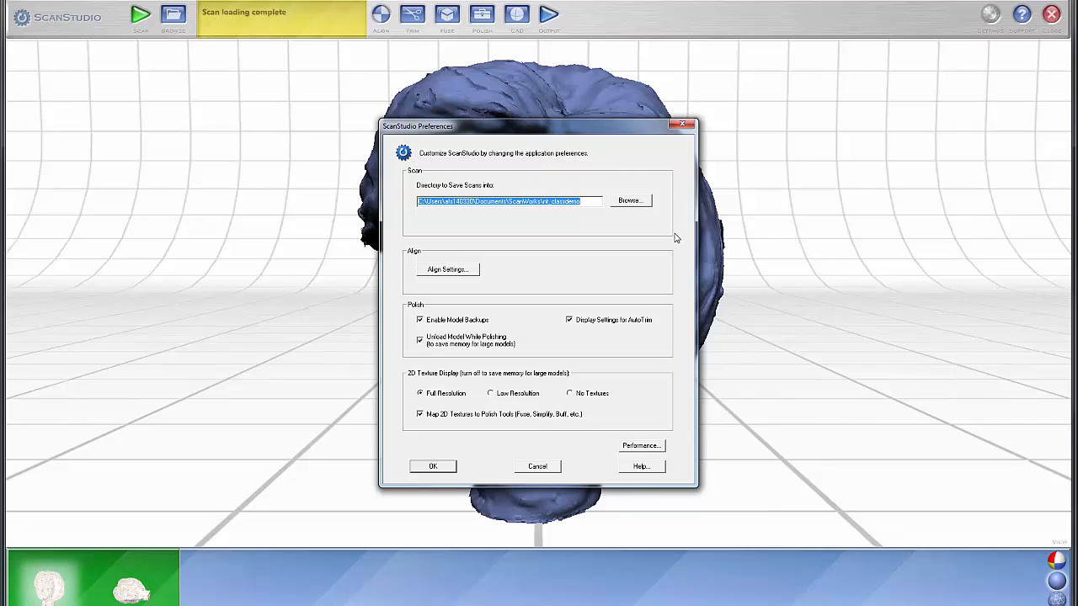
mouse_move(621, 195)
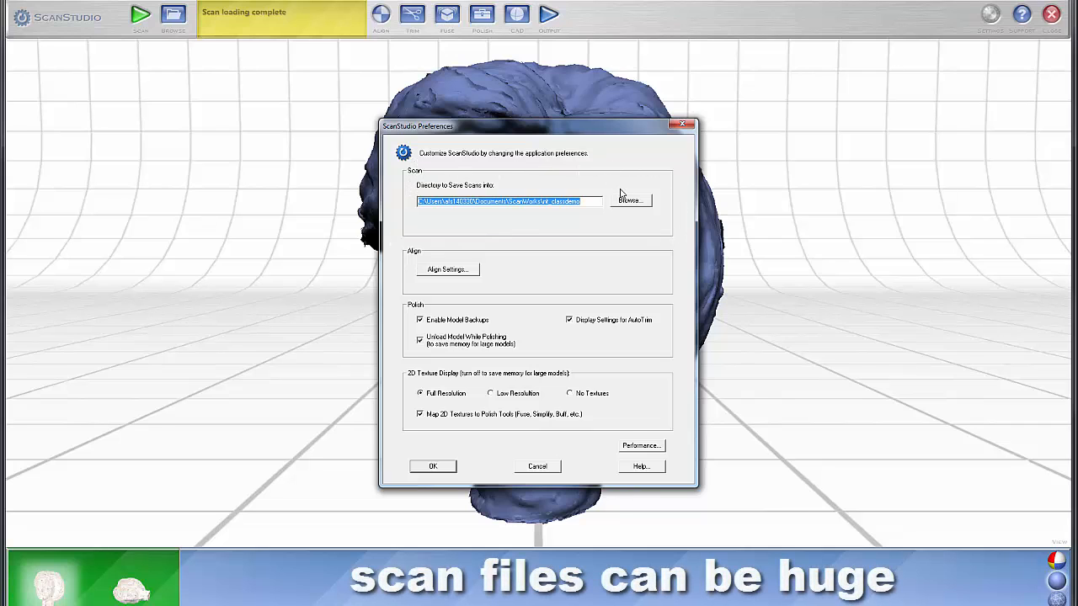
Browse to ScanWorks\Scan_Video and confirm it as the scan save directory
left_click(630, 200)
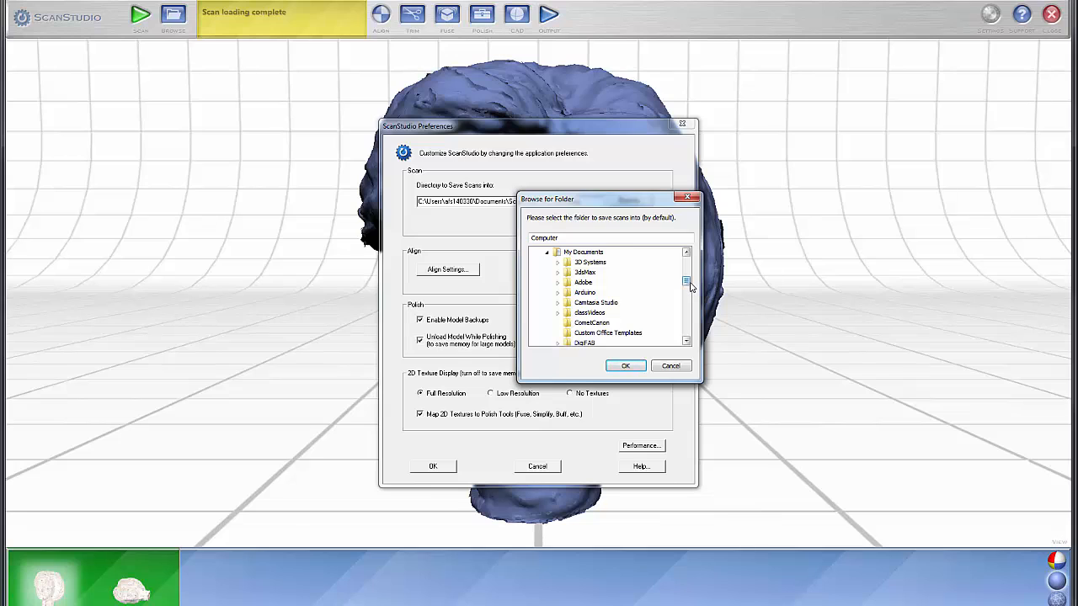
scroll("down", 3)
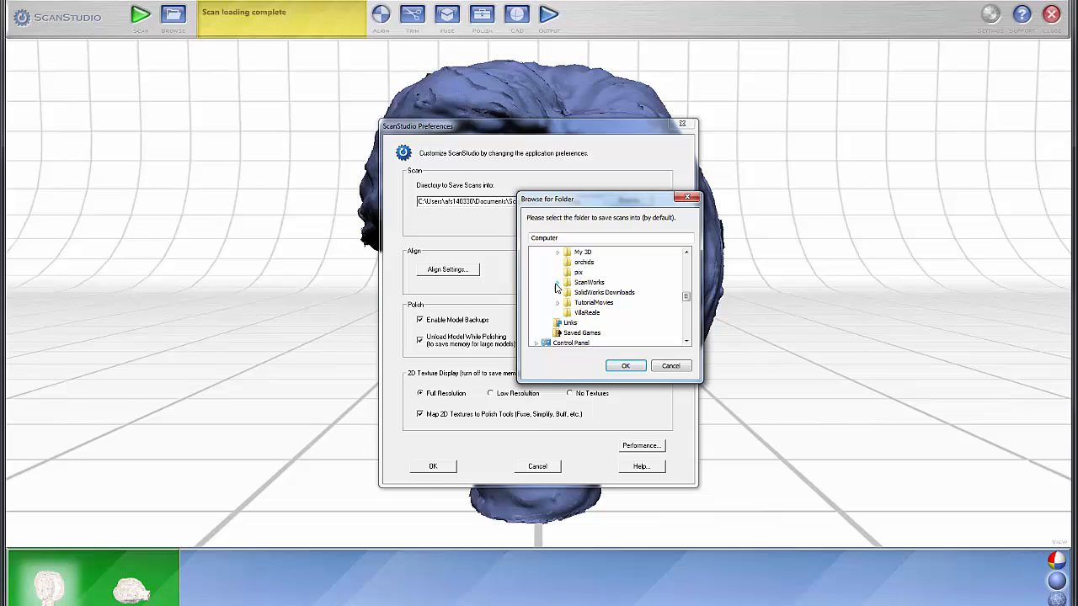
left_click(558, 283)
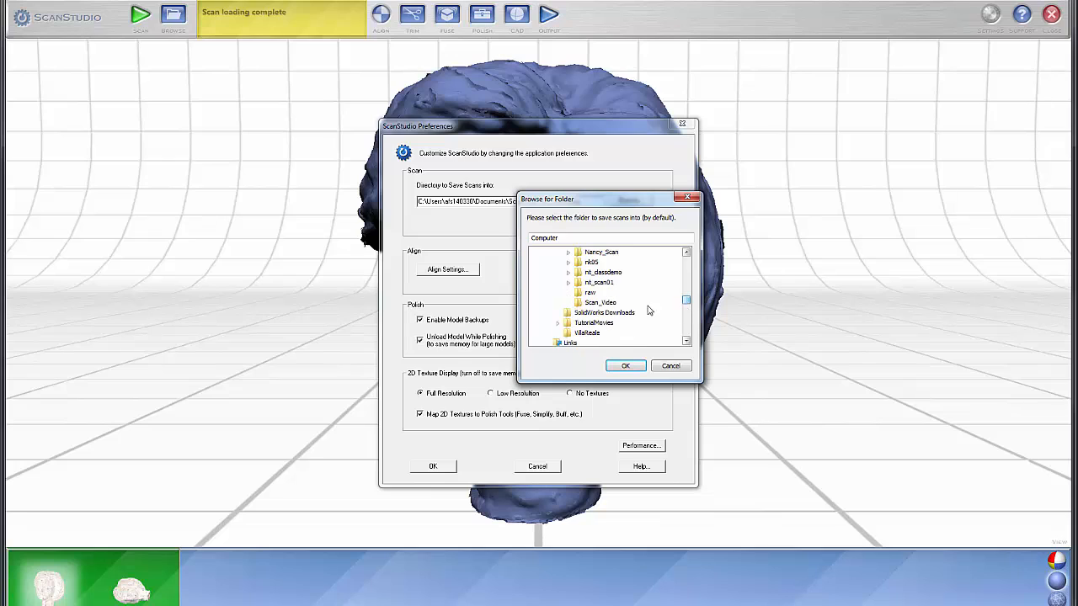
left_click(600, 302)
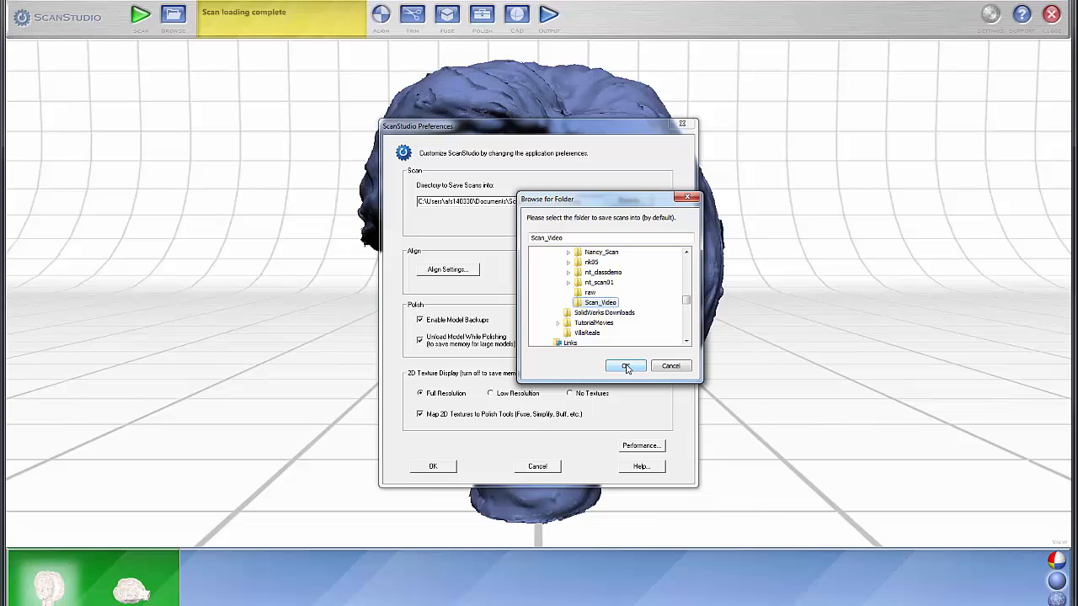
left_click(626, 365)
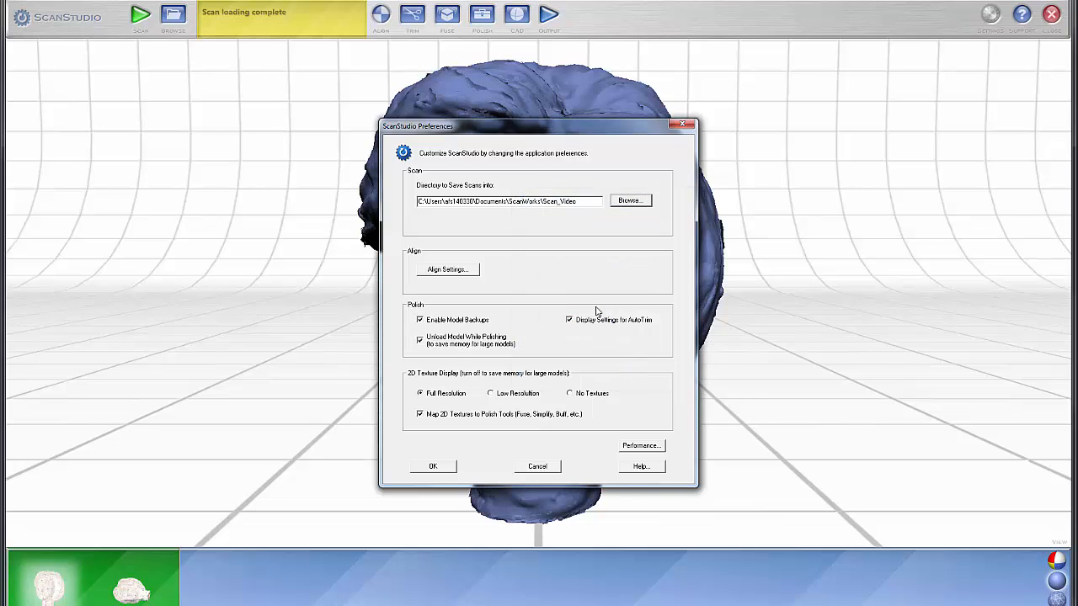
mouse_move(445, 269)
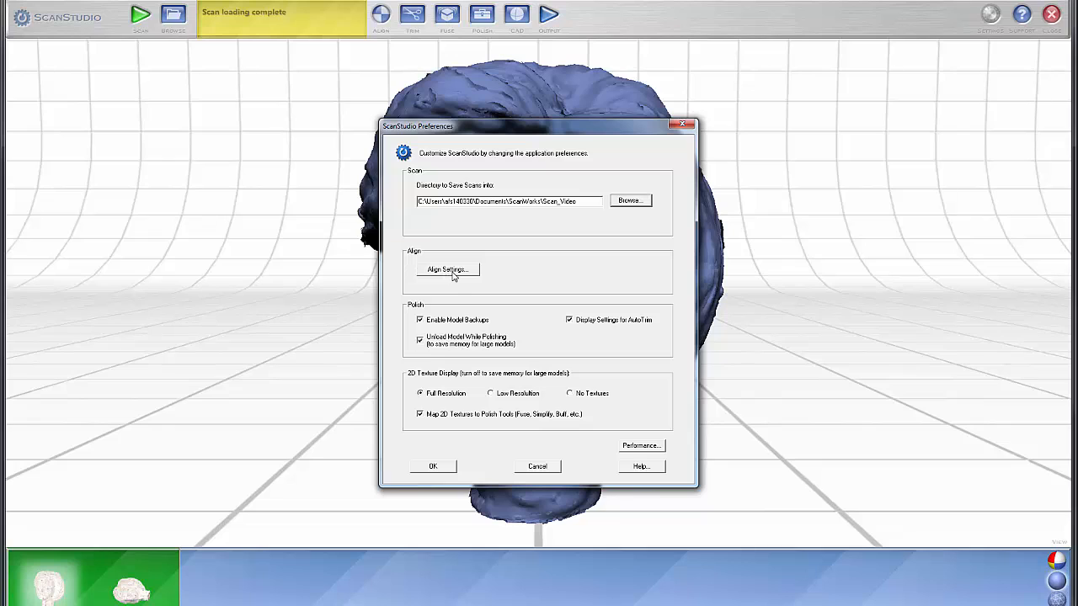
mouse_move(448, 284)
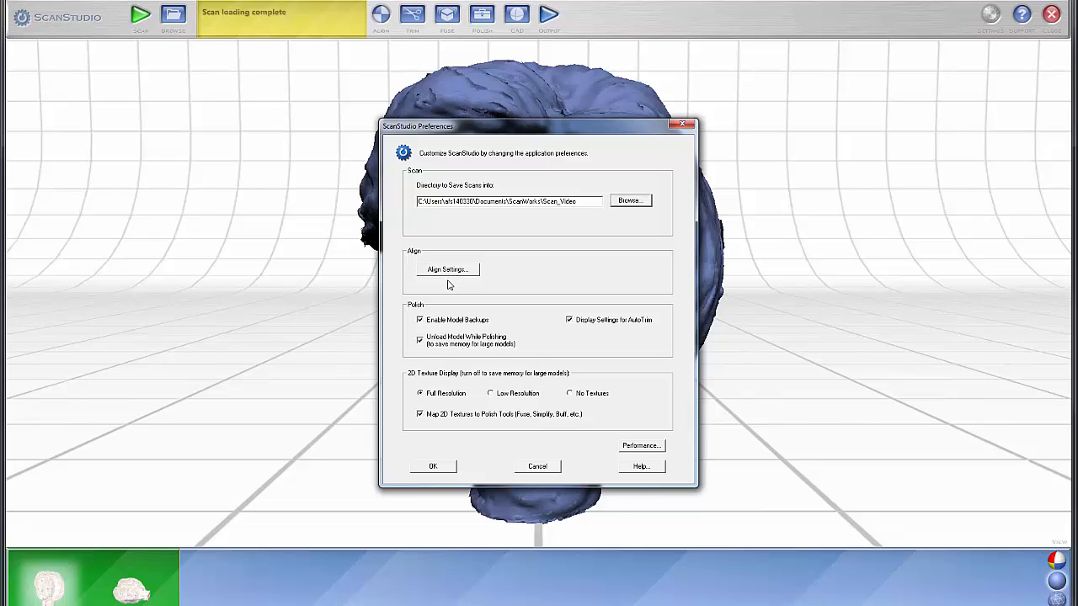
mouse_move(465, 309)
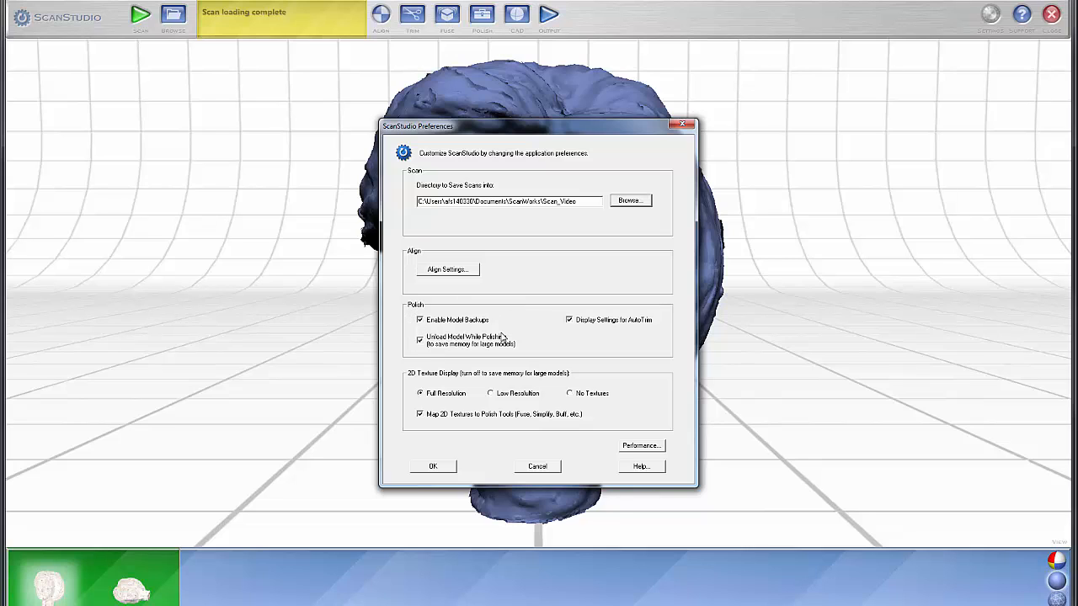
mouse_move(513, 337)
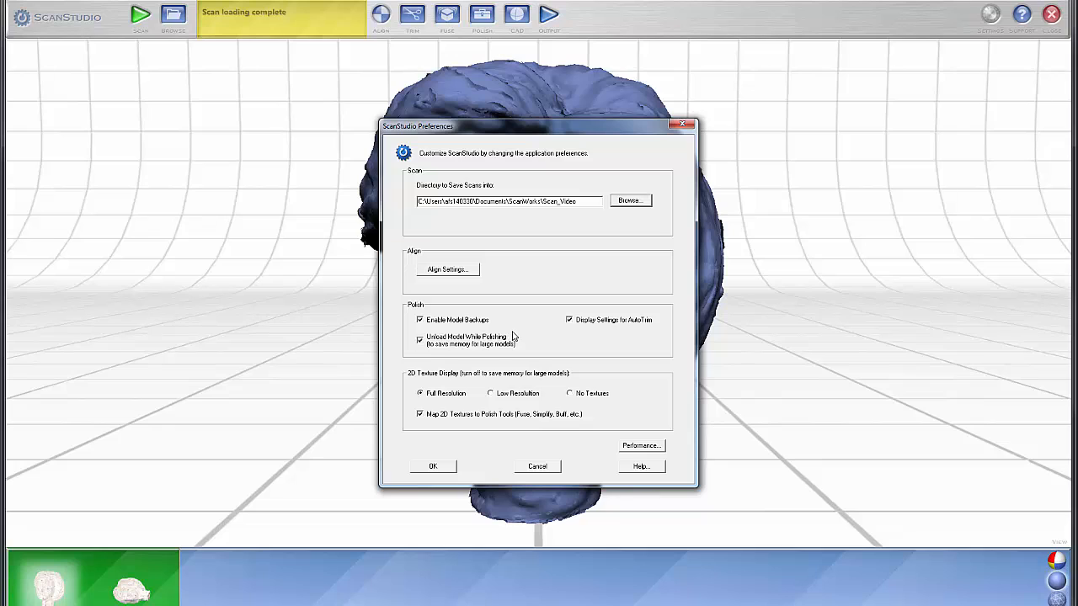
mouse_move(589, 337)
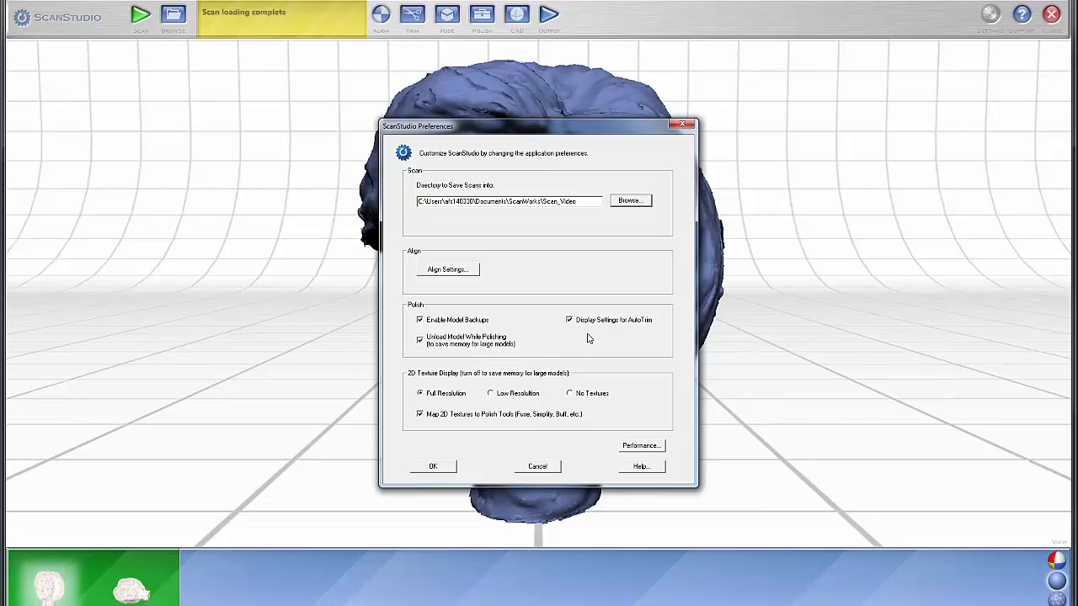
mouse_move(464, 411)
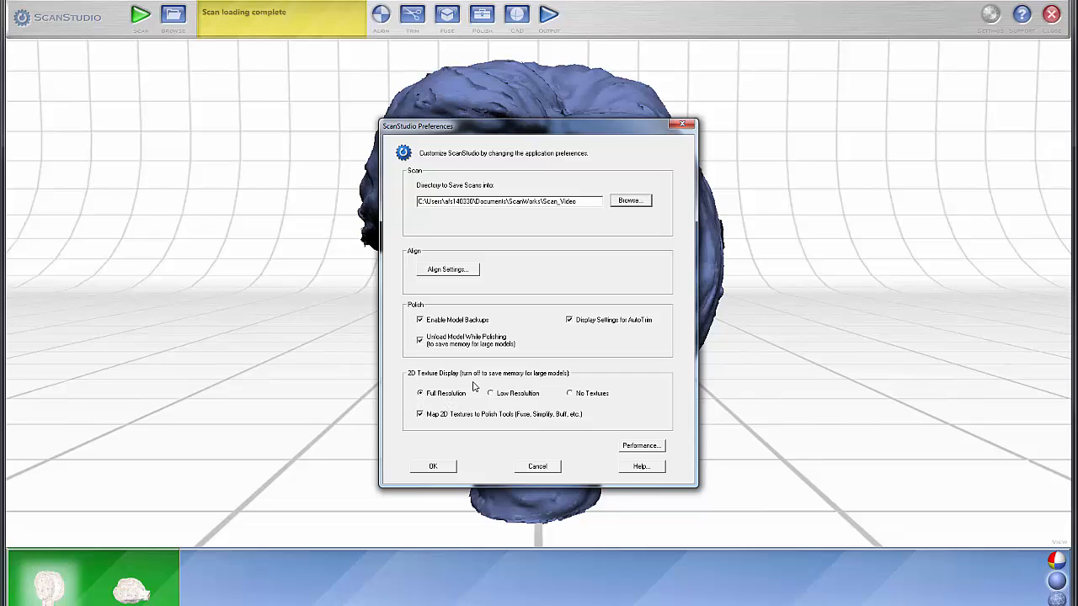
mouse_move(467, 383)
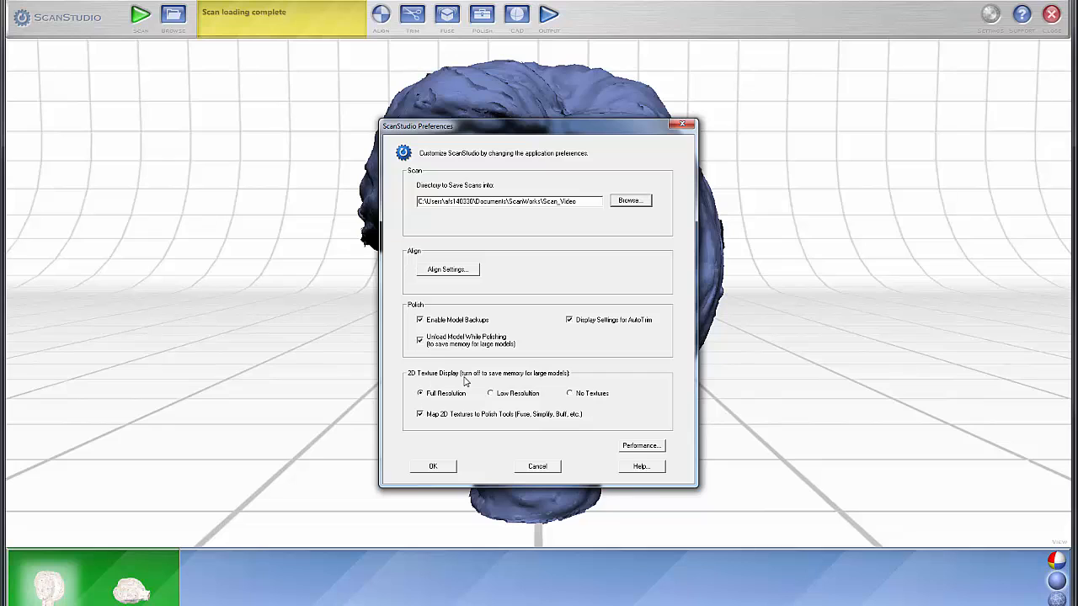
mouse_move(405, 384)
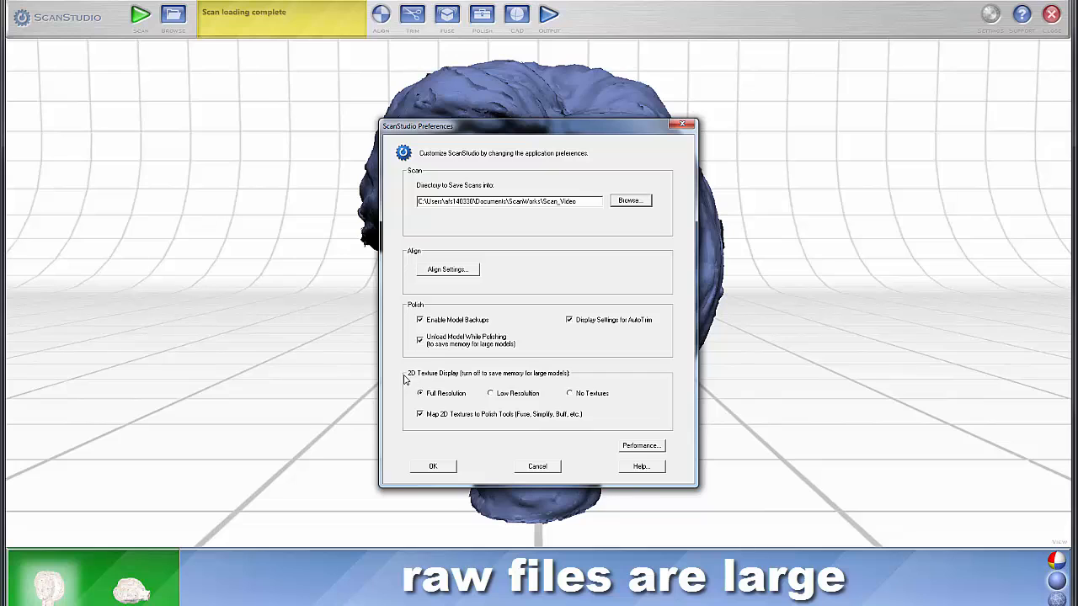
mouse_move(381, 383)
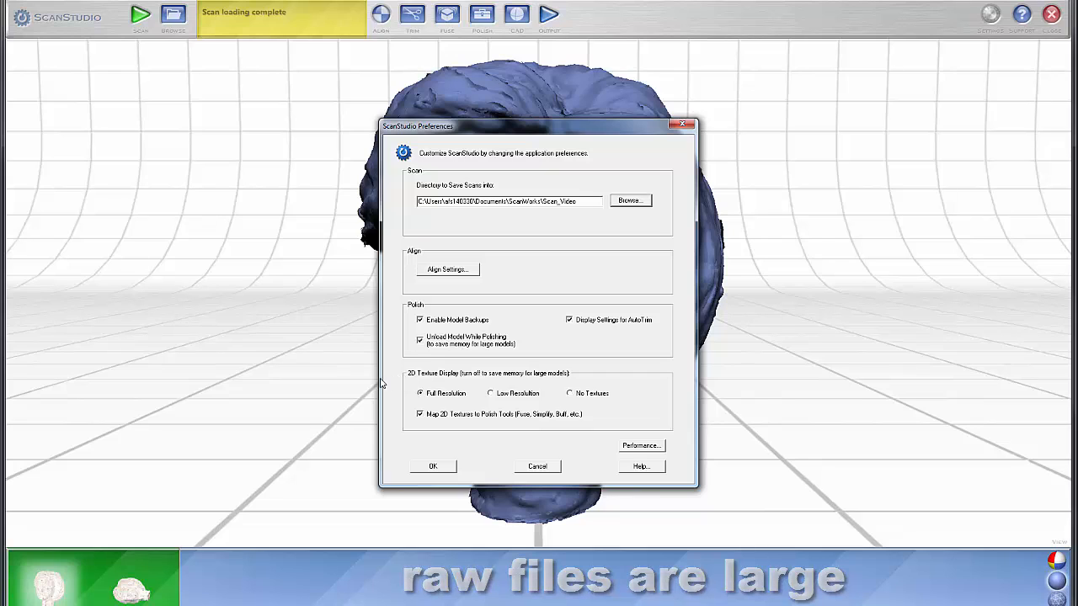
mouse_move(421, 431)
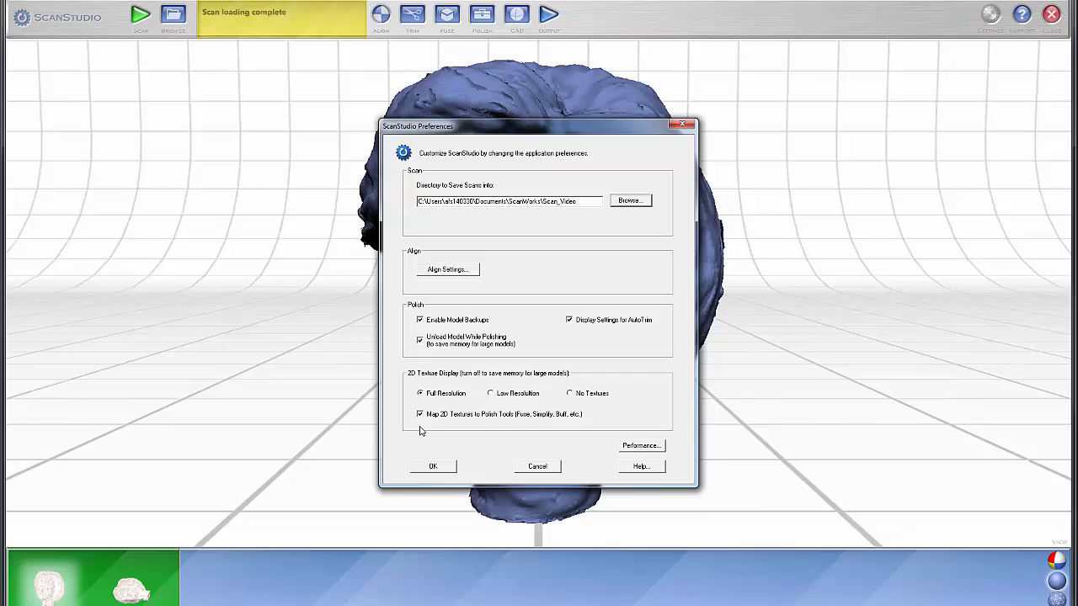
mouse_move(508, 423)
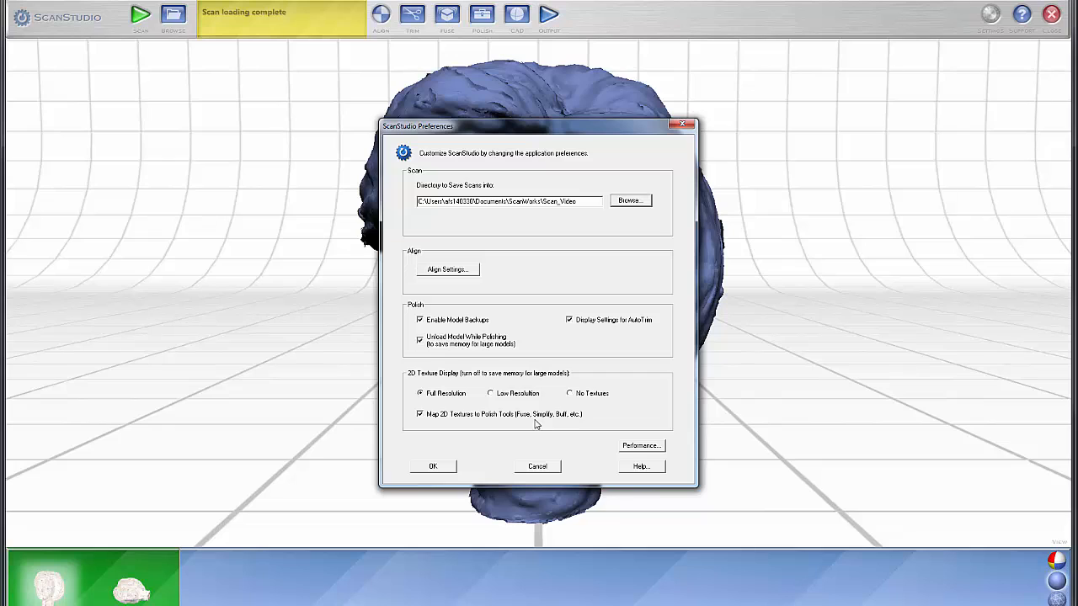
mouse_move(497, 402)
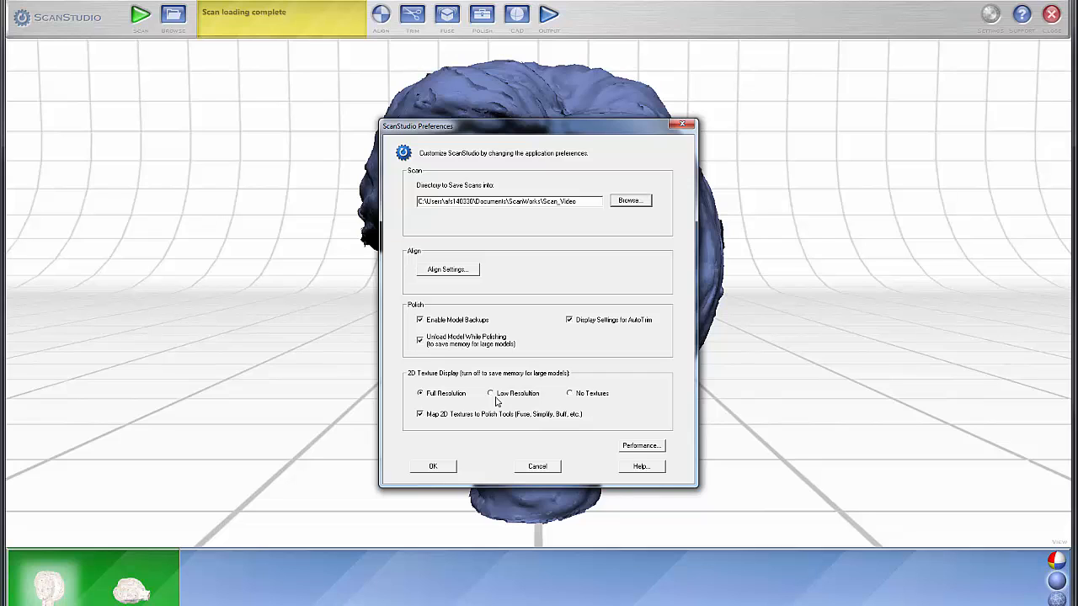
mouse_move(476, 399)
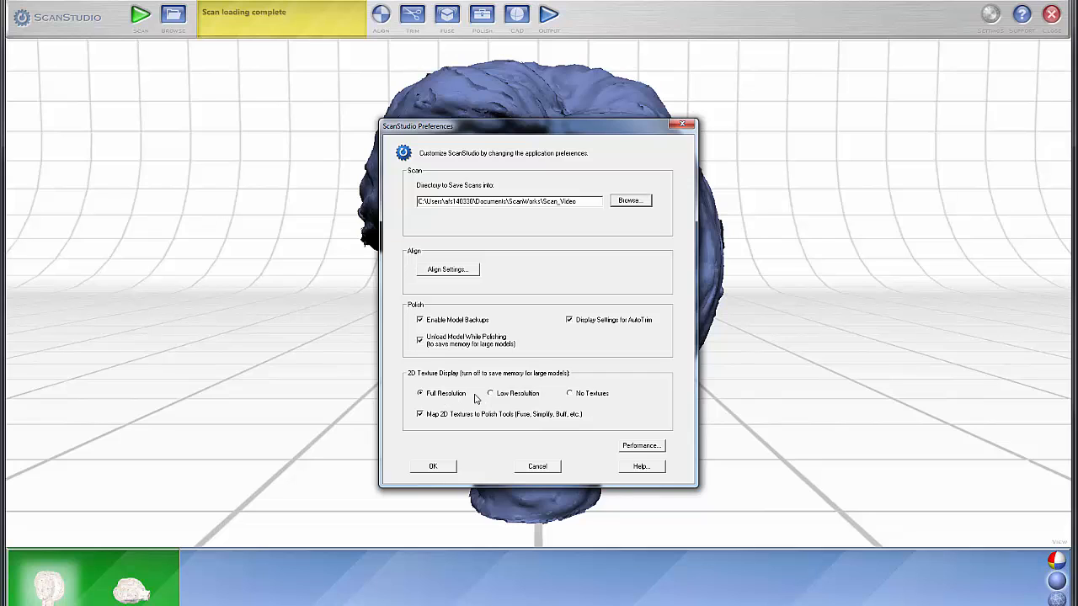
mouse_move(548, 398)
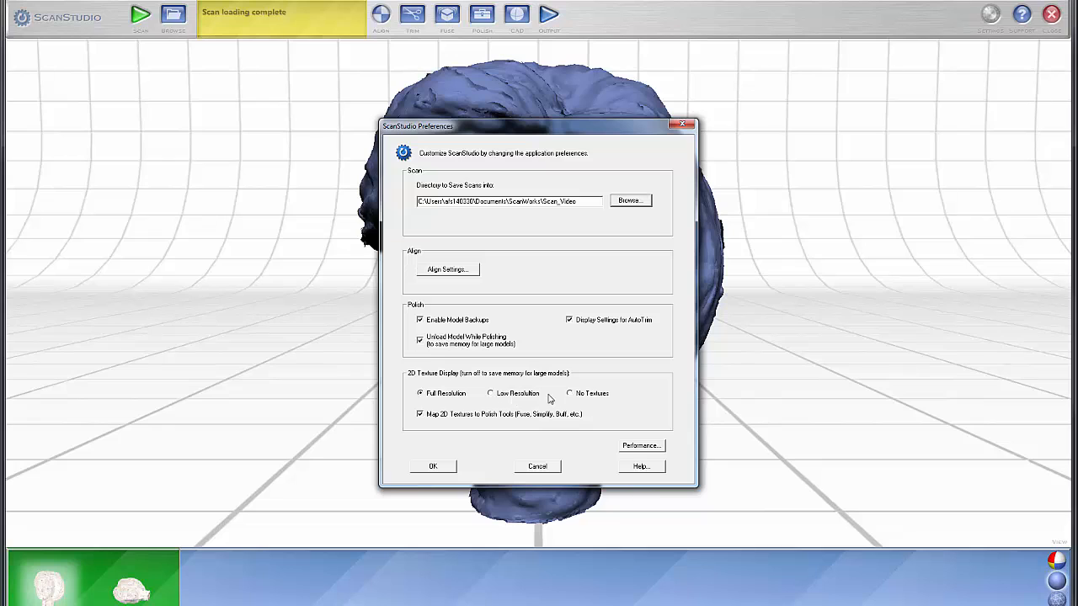
mouse_move(571, 399)
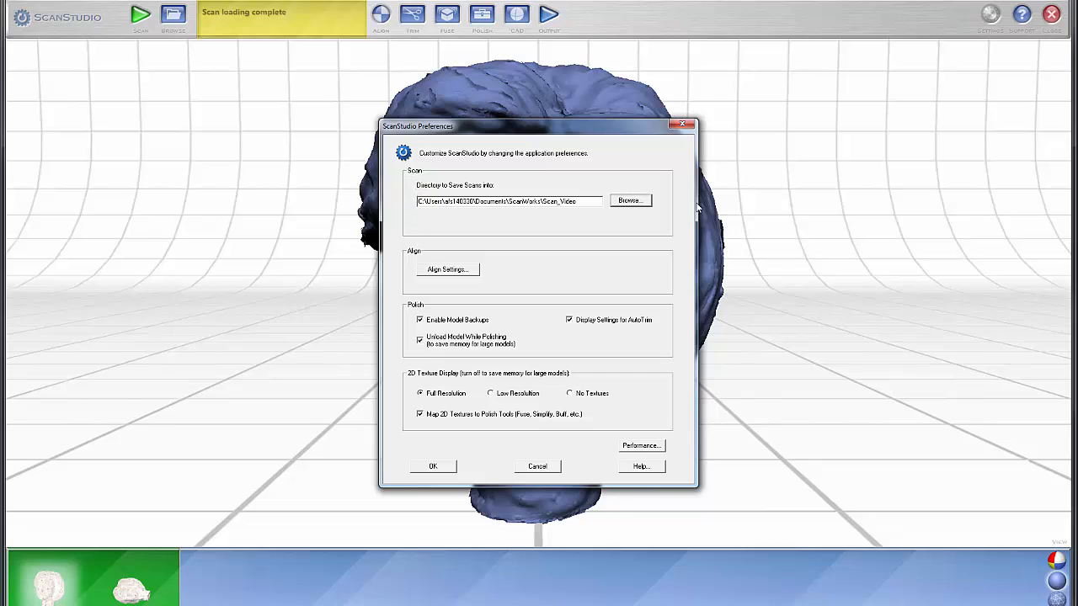
mouse_move(480, 244)
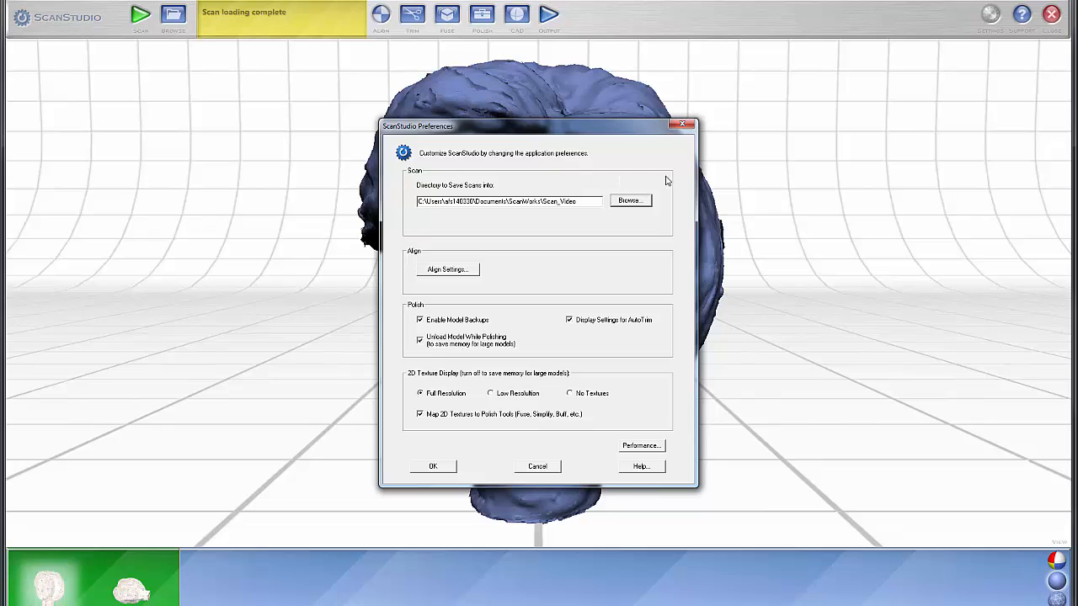
mouse_move(409, 227)
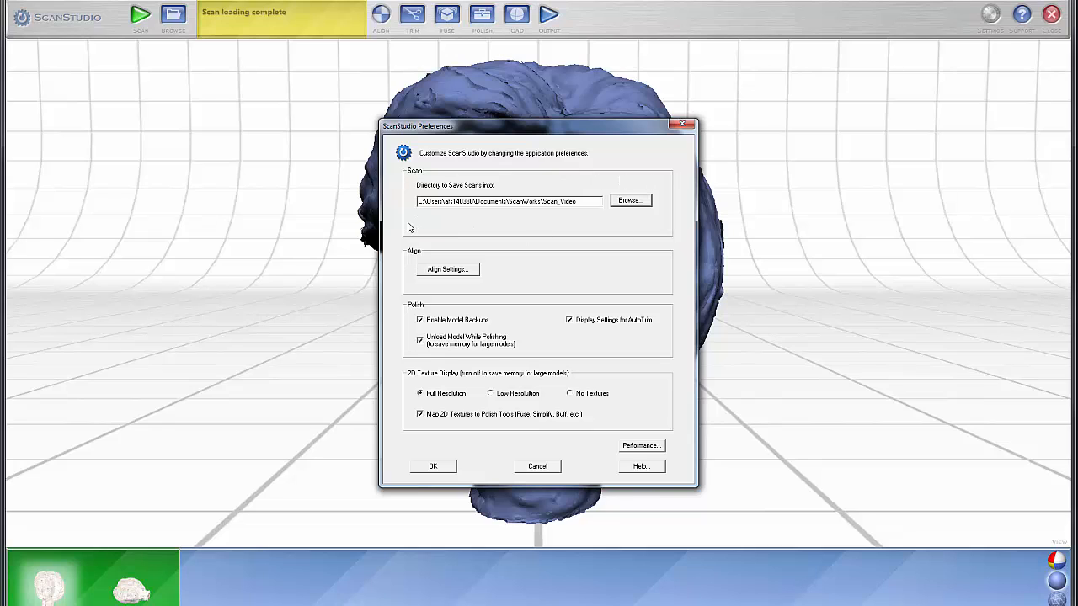
mouse_move(670, 229)
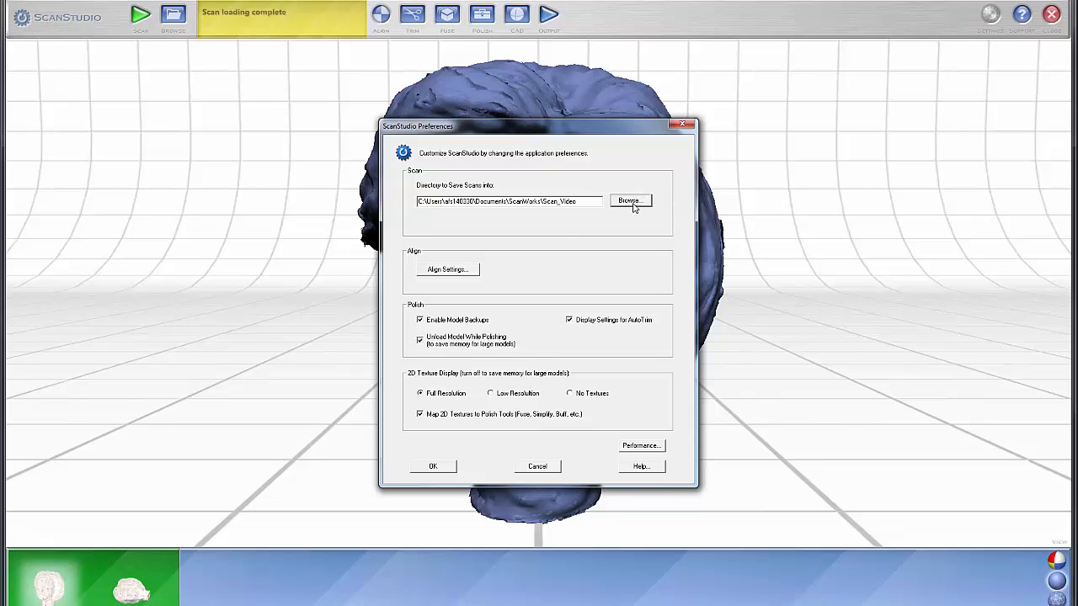
Close the ScanStudio Preferences dialog with OK to return to the head scan
left_click(537, 466)
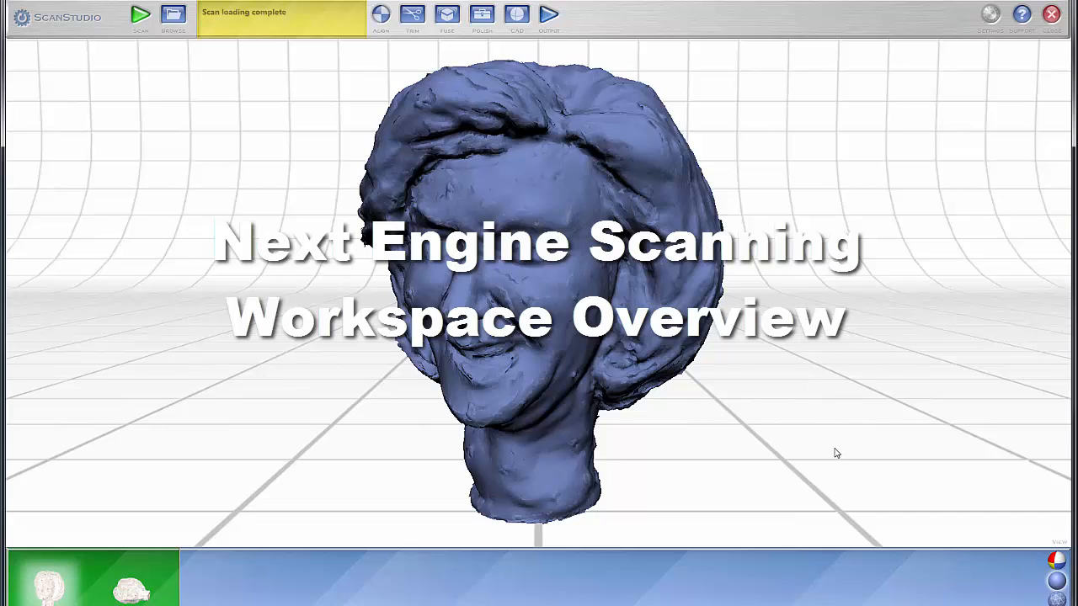
mouse_move(933, 508)
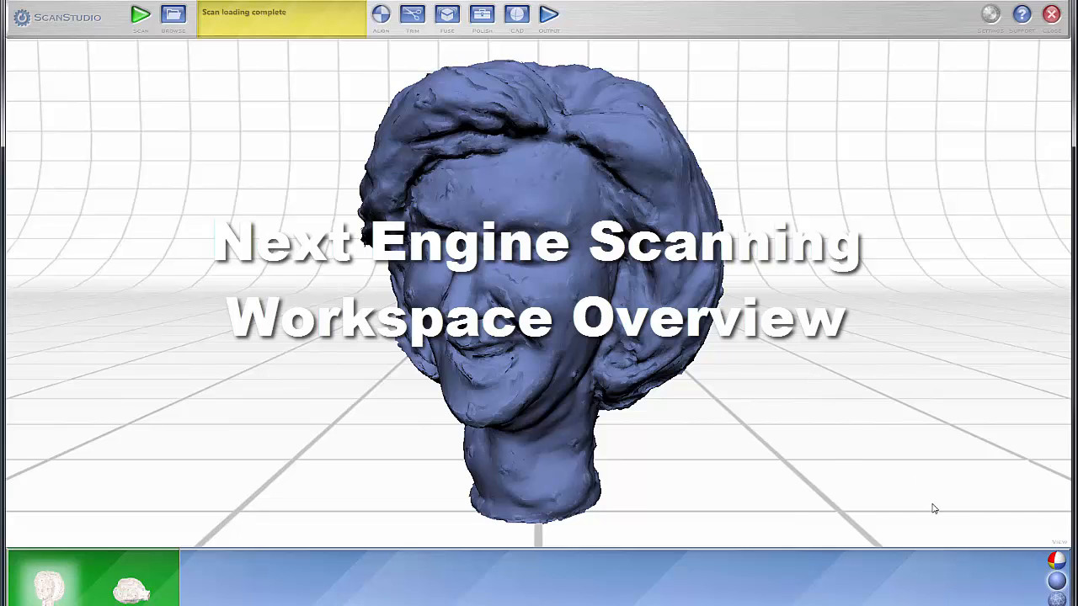